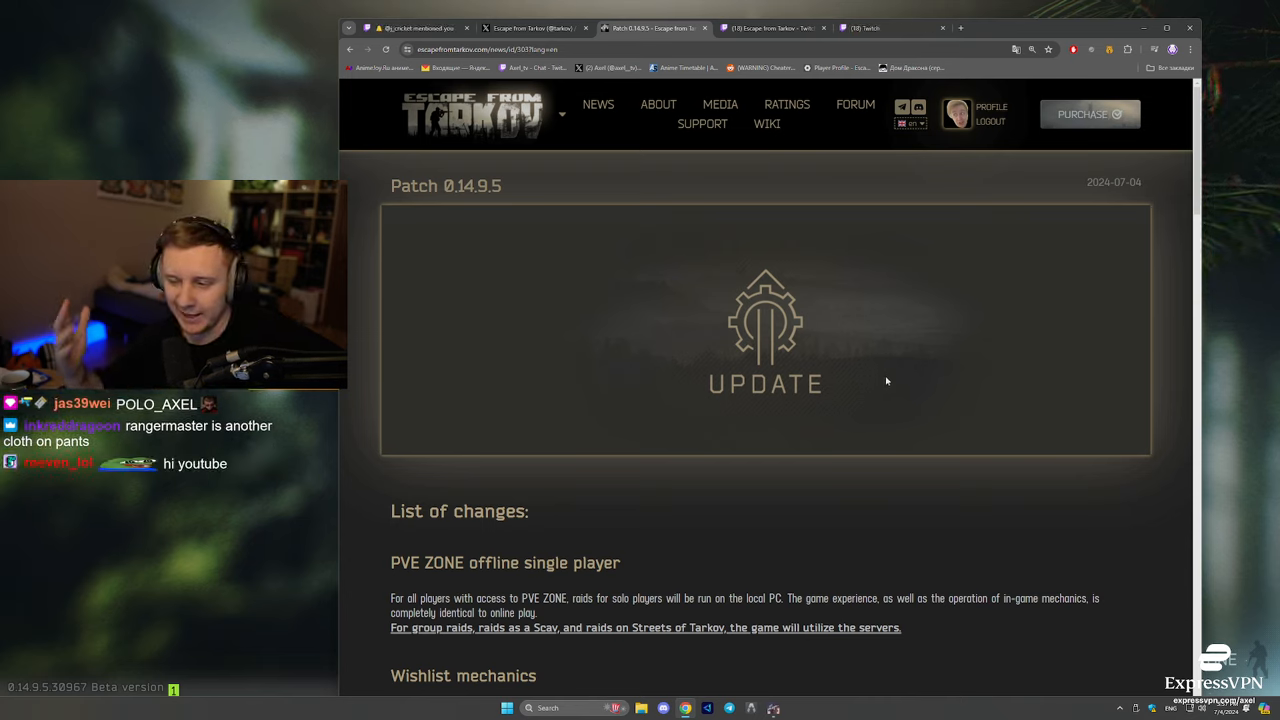
Step: Read the patch 0.14.9.5 notes on PVE ZONE, Wishlist mechanics and feedback surveys
scroll(down, 3)
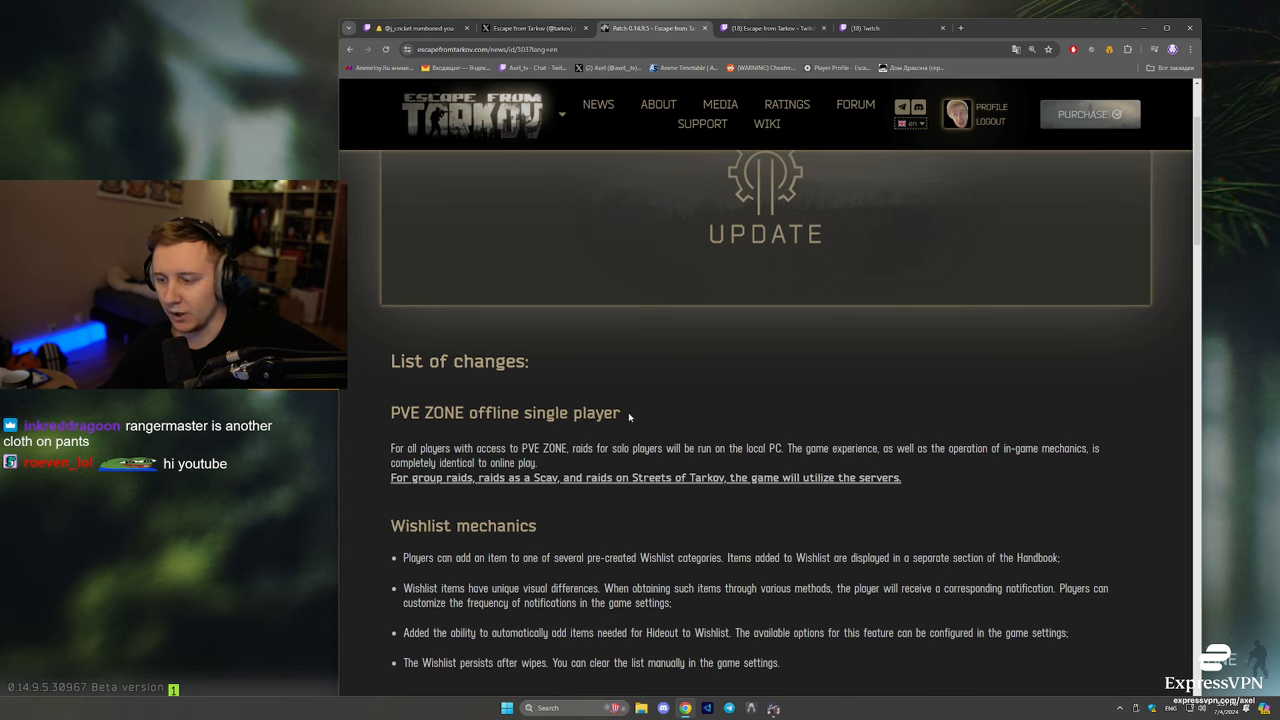
mouse_move(642, 418)
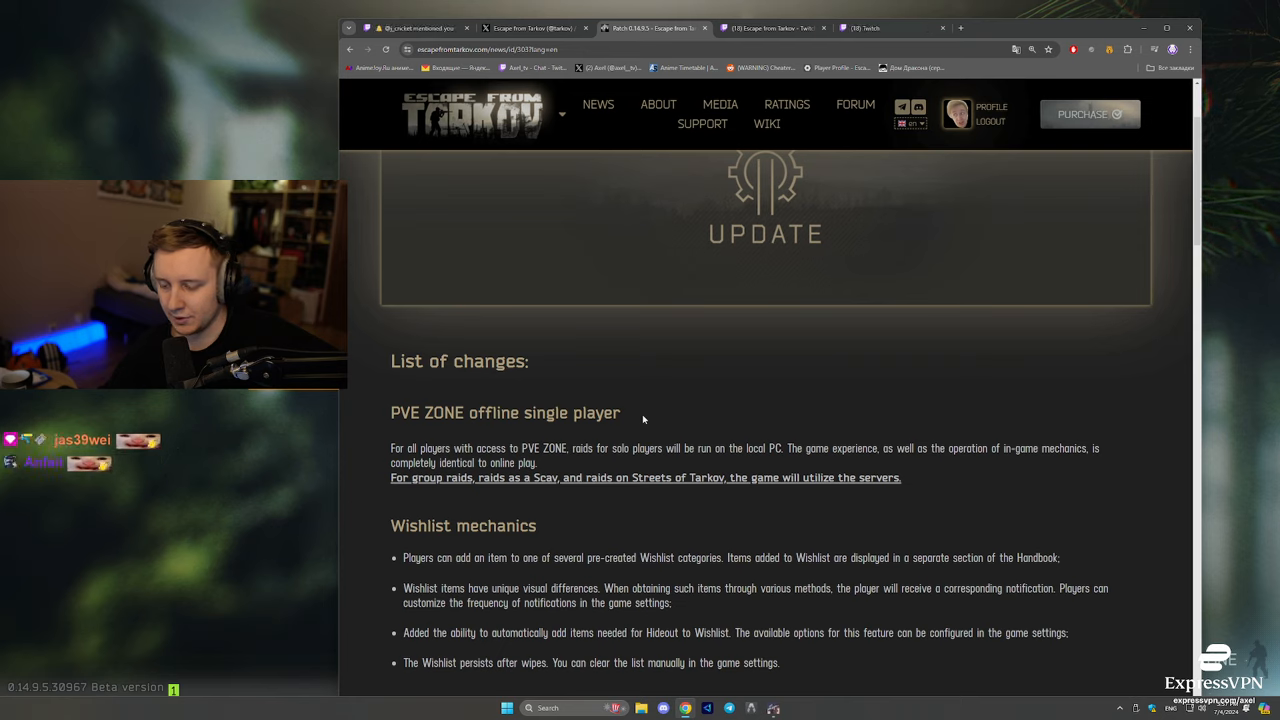
mouse_move(695, 442)
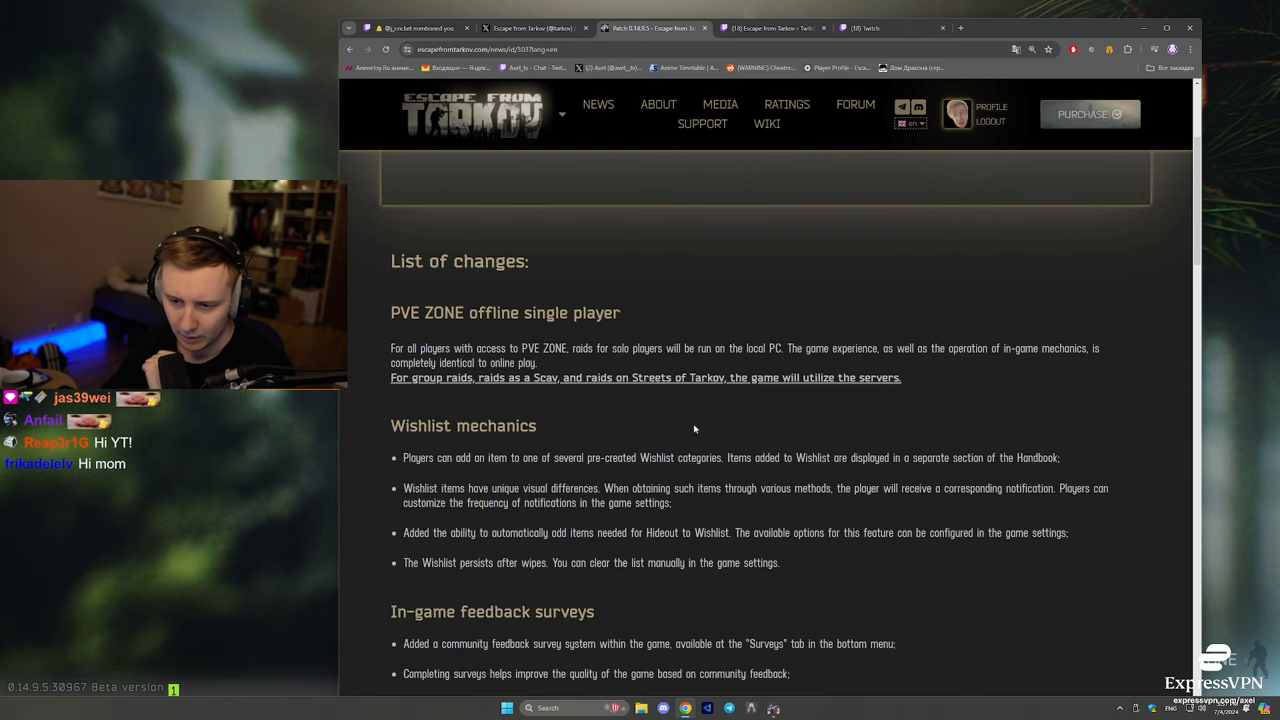
scroll(down, 3)
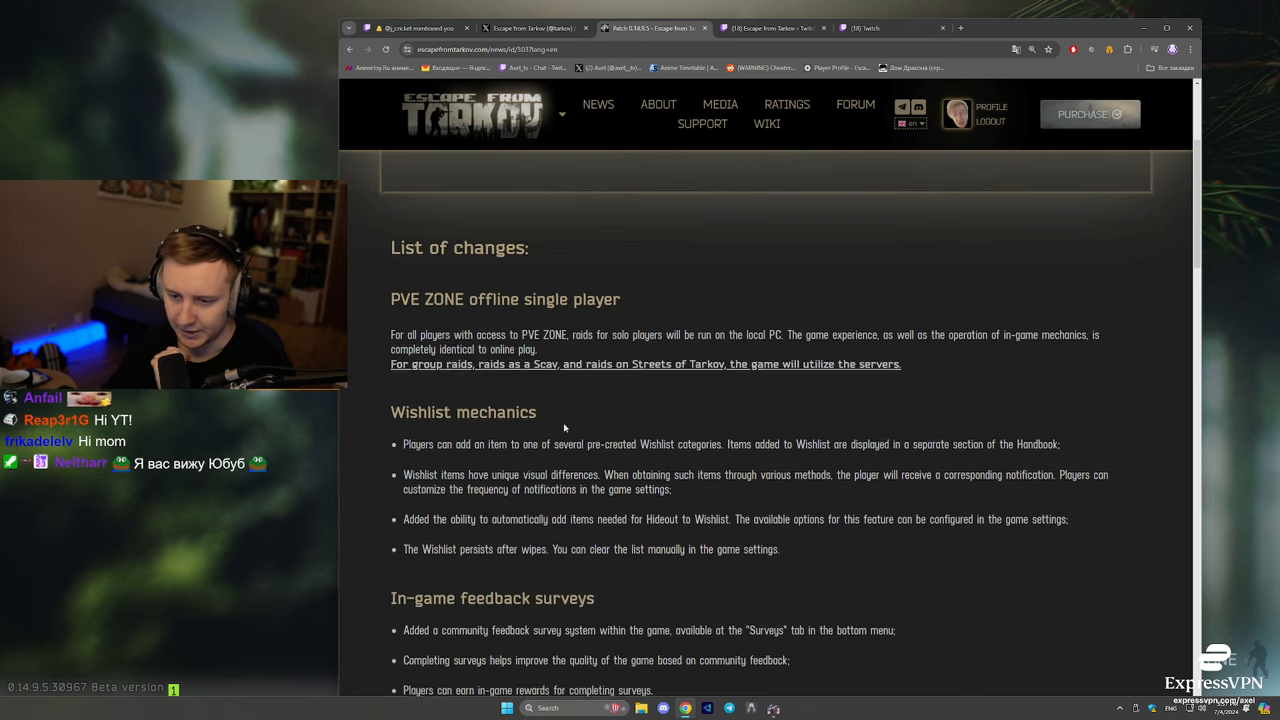
scroll(down, 3)
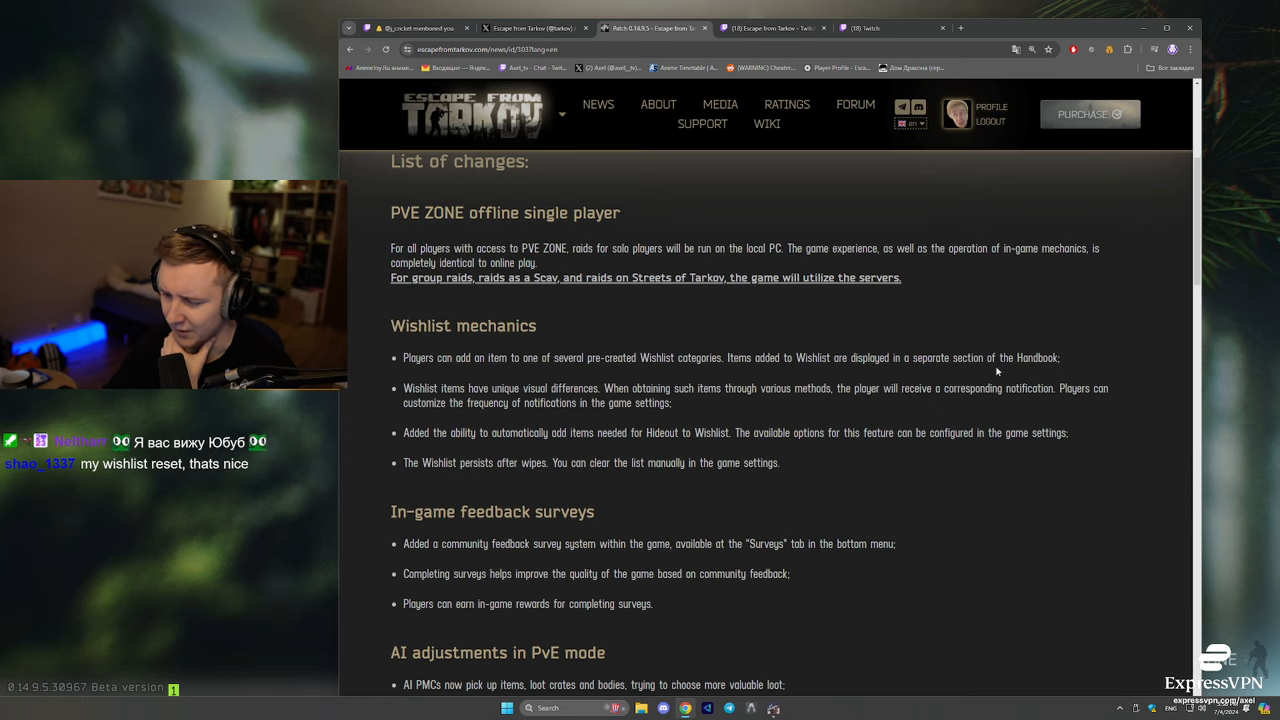
double_click(518, 388)
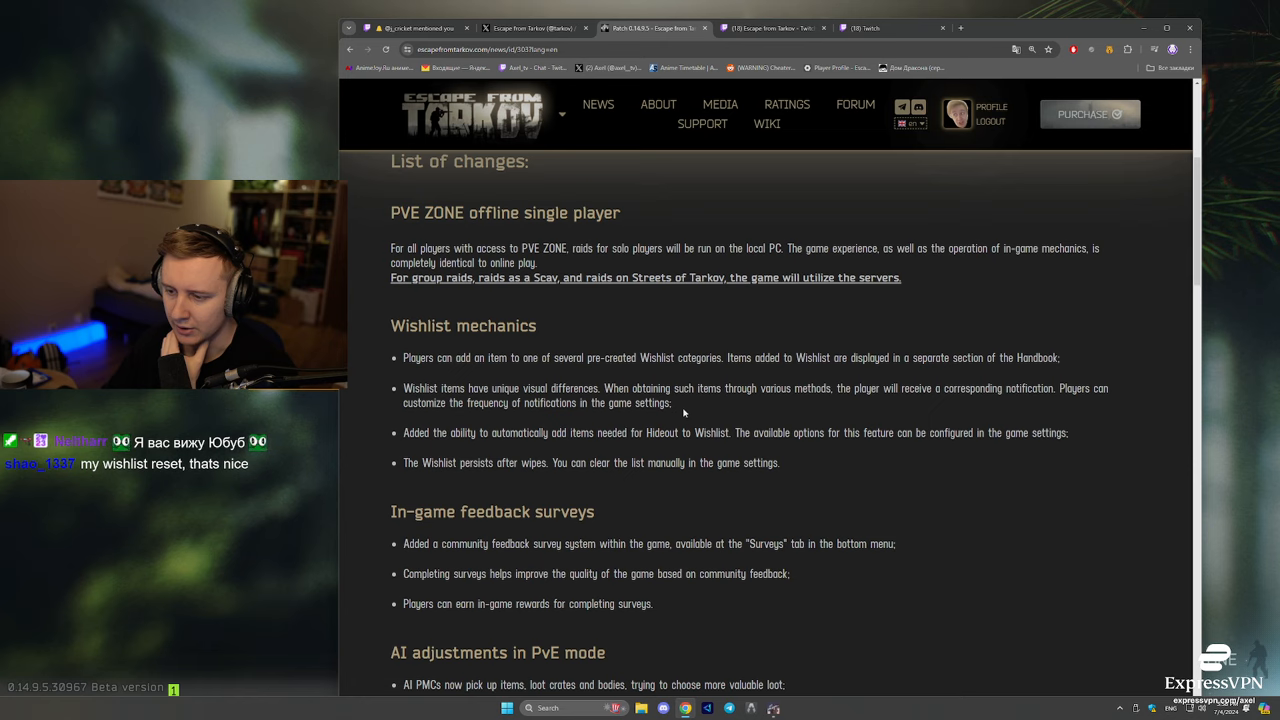
double_click(510, 432)
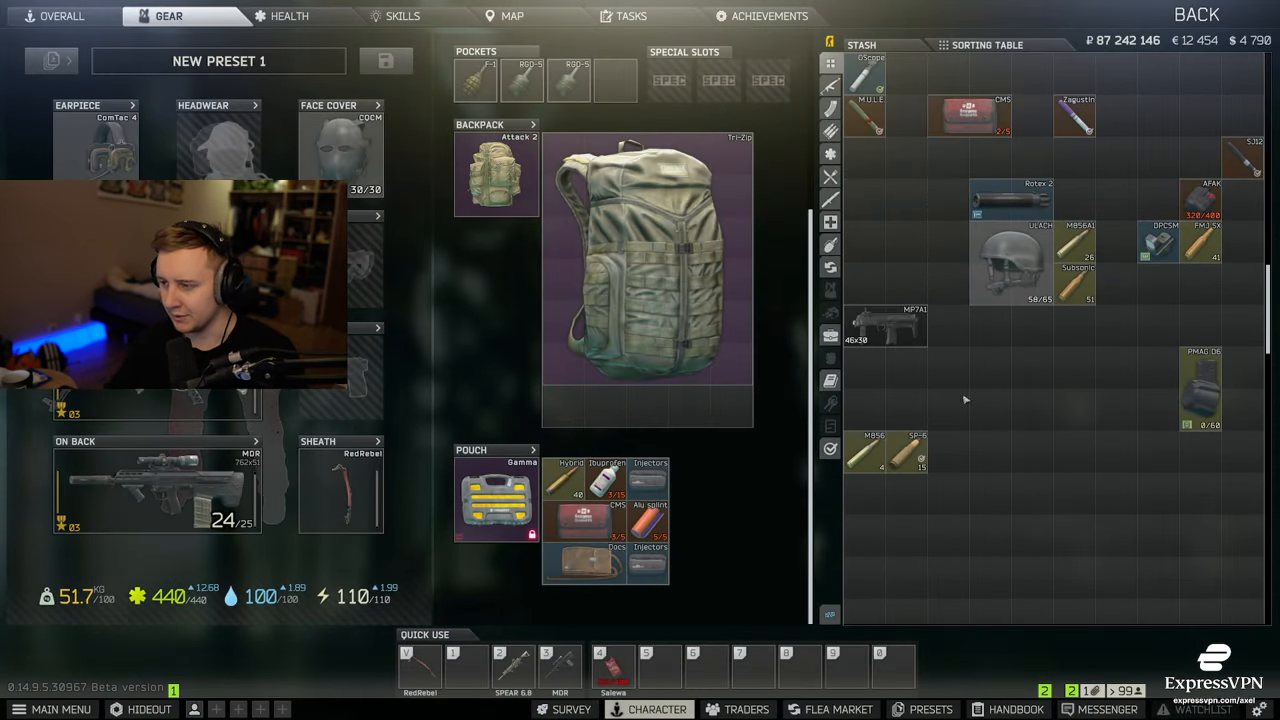
Step: Right-click an item in the stash grid on the Character gear screen
right_click(1008, 265)
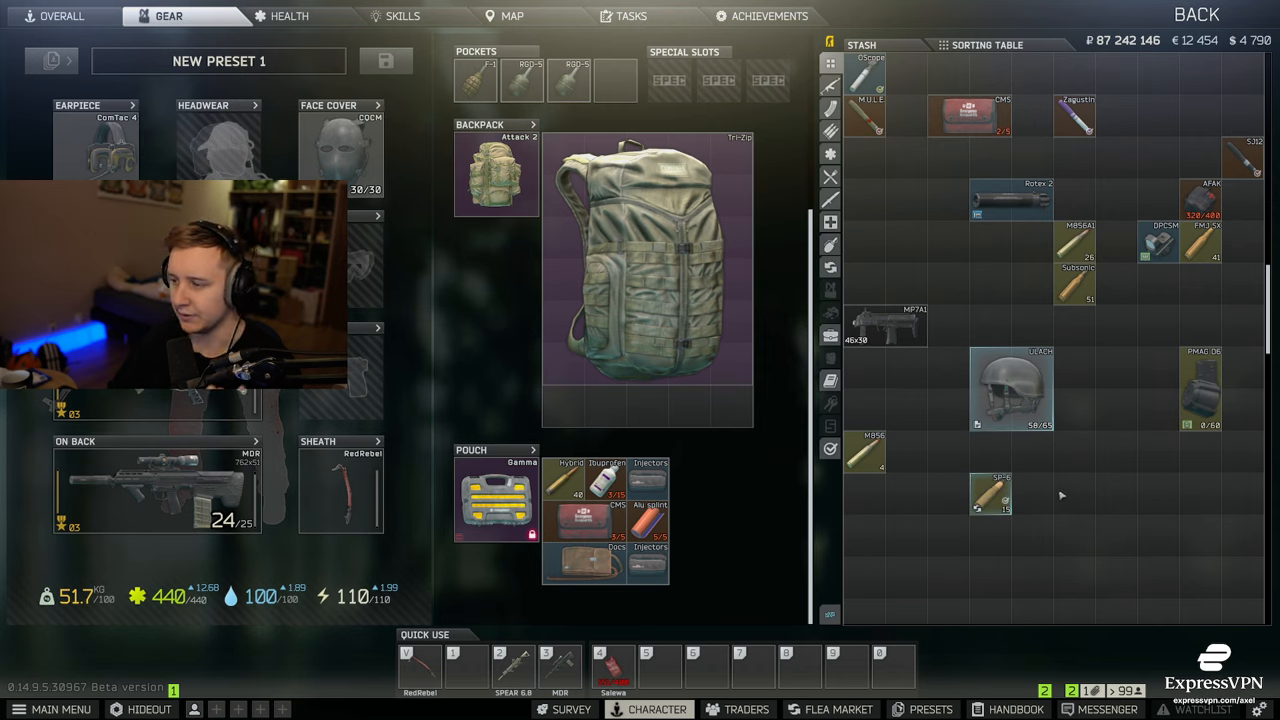
mouse_move(983, 455)
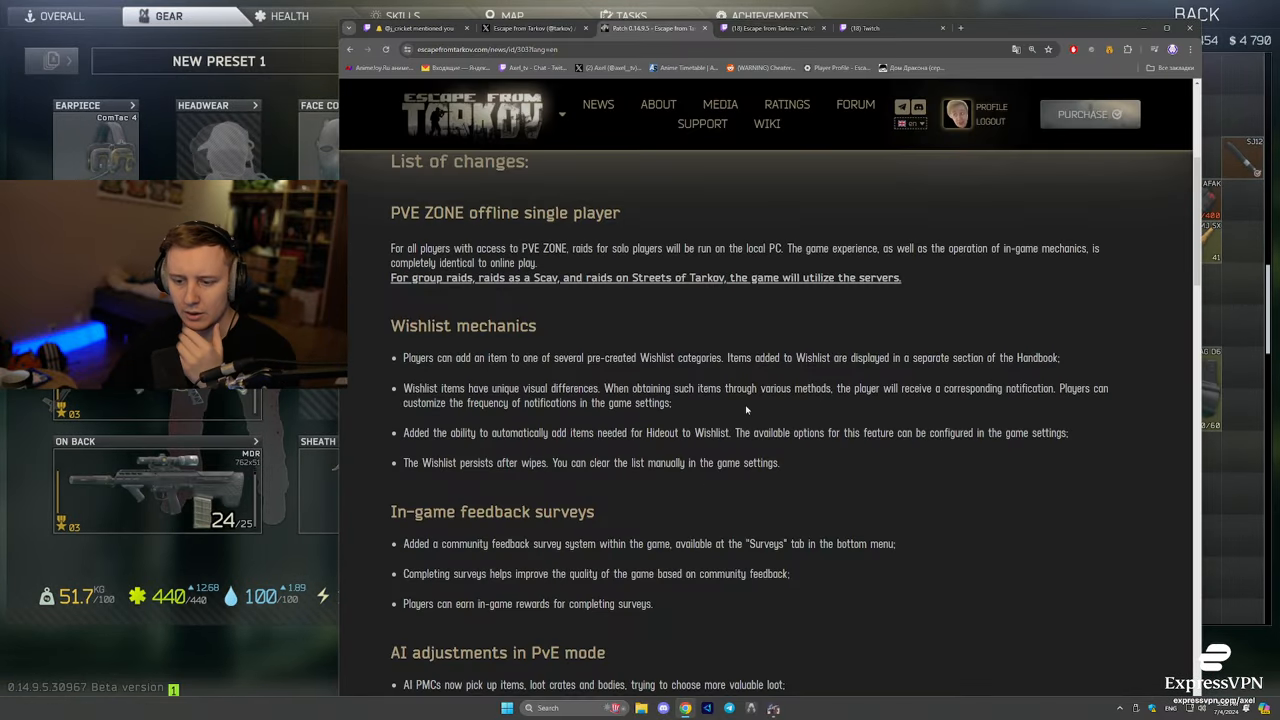
Step: Scroll the patch notes down to the AI adjustments in PvE mode heading
scroll(down, 3)
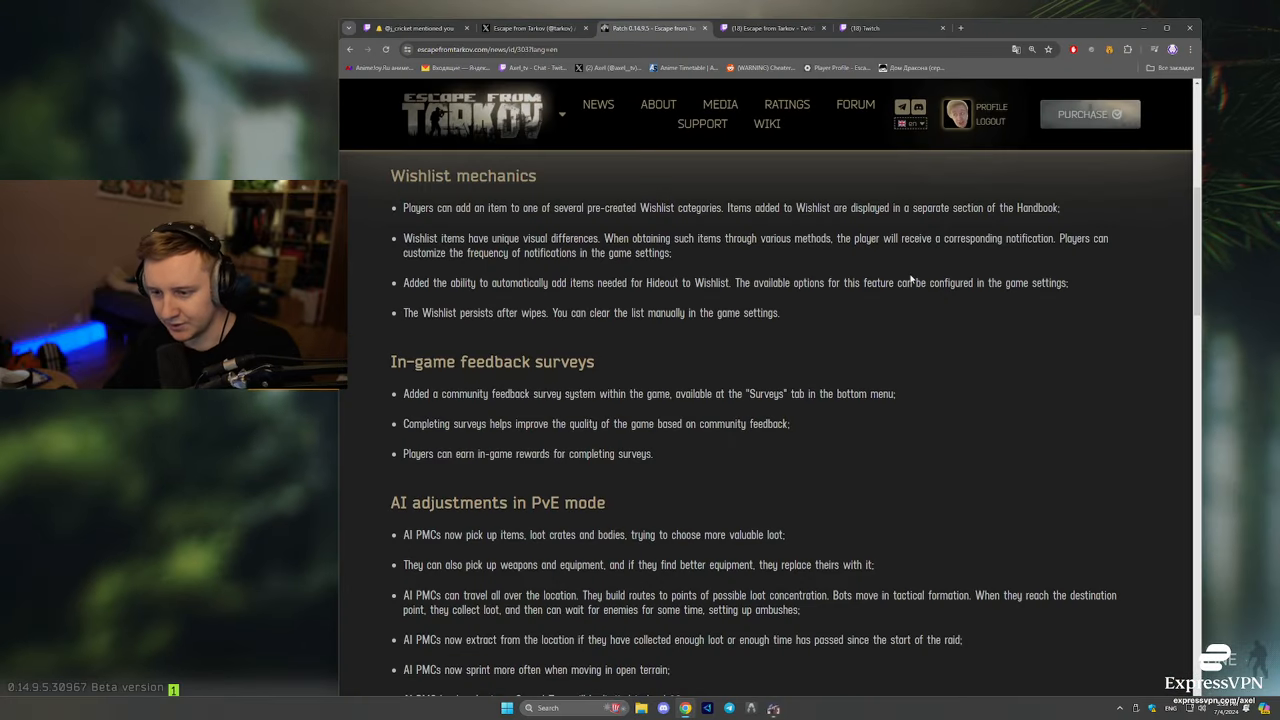
scroll(down, 3)
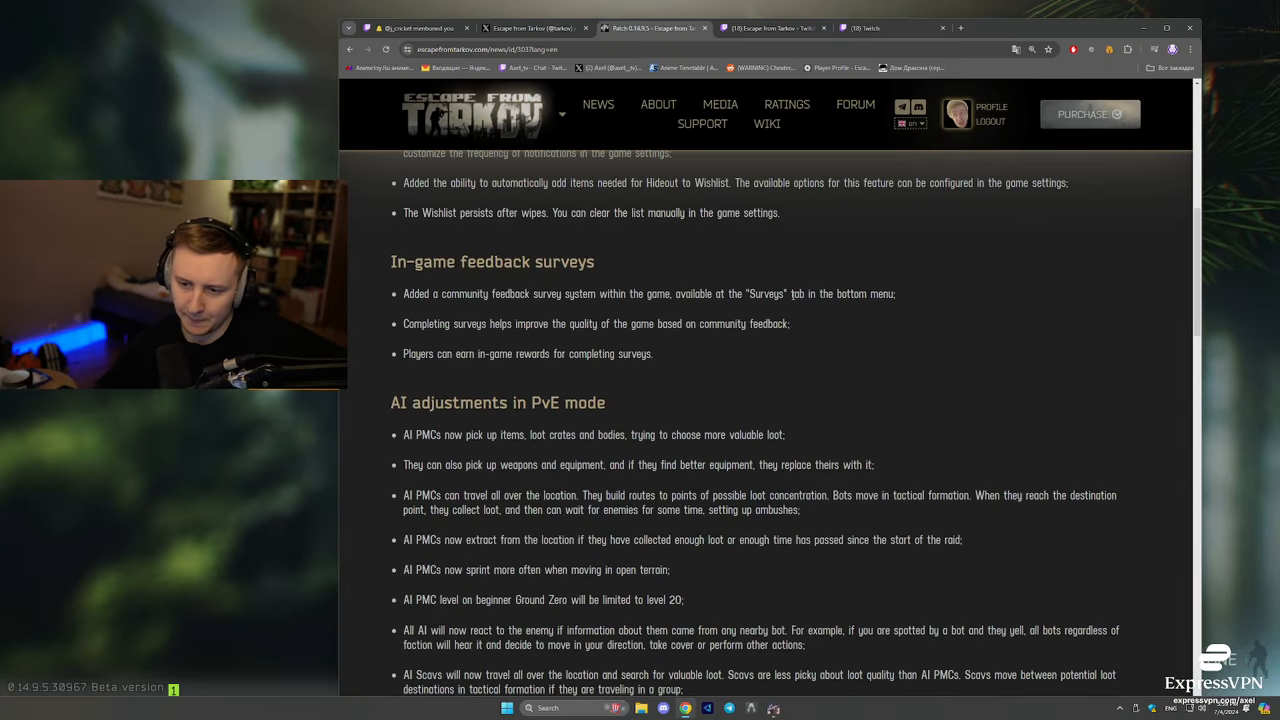
Step: Highlight the AI PMC lines about picking up loot, traveling and extracting
scroll(down, 3)
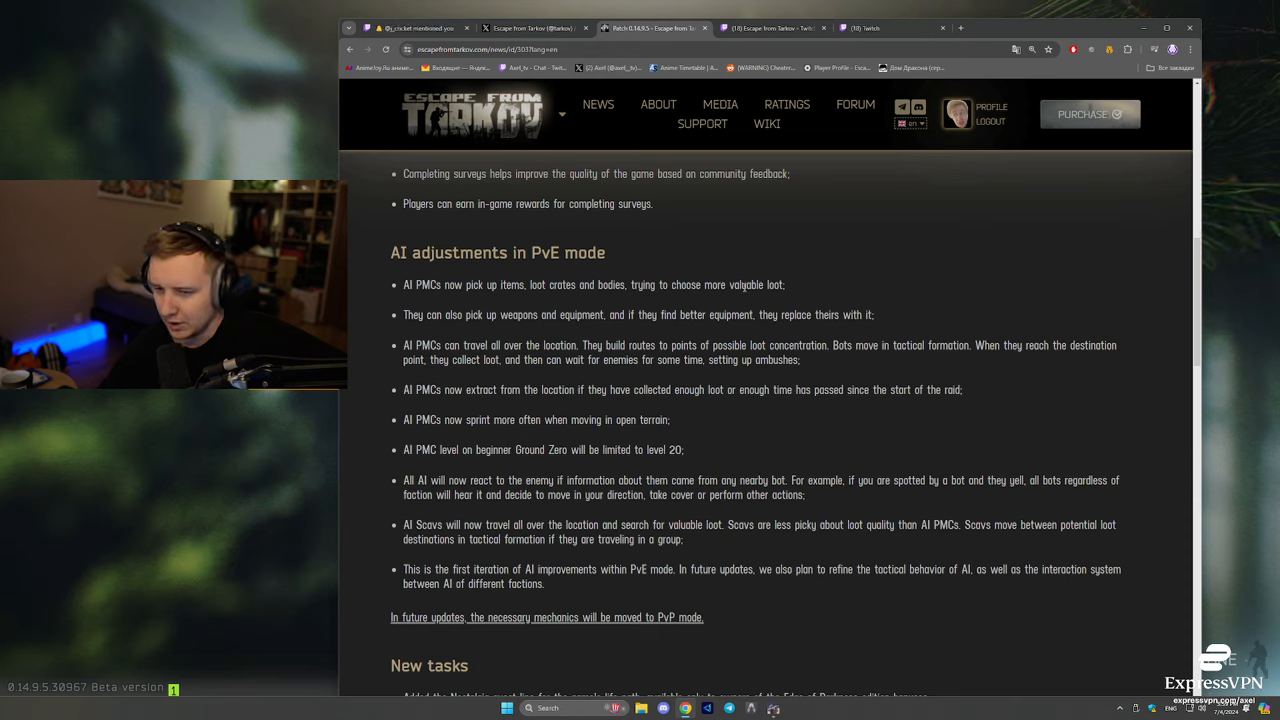
drag(405, 285, 483, 285)
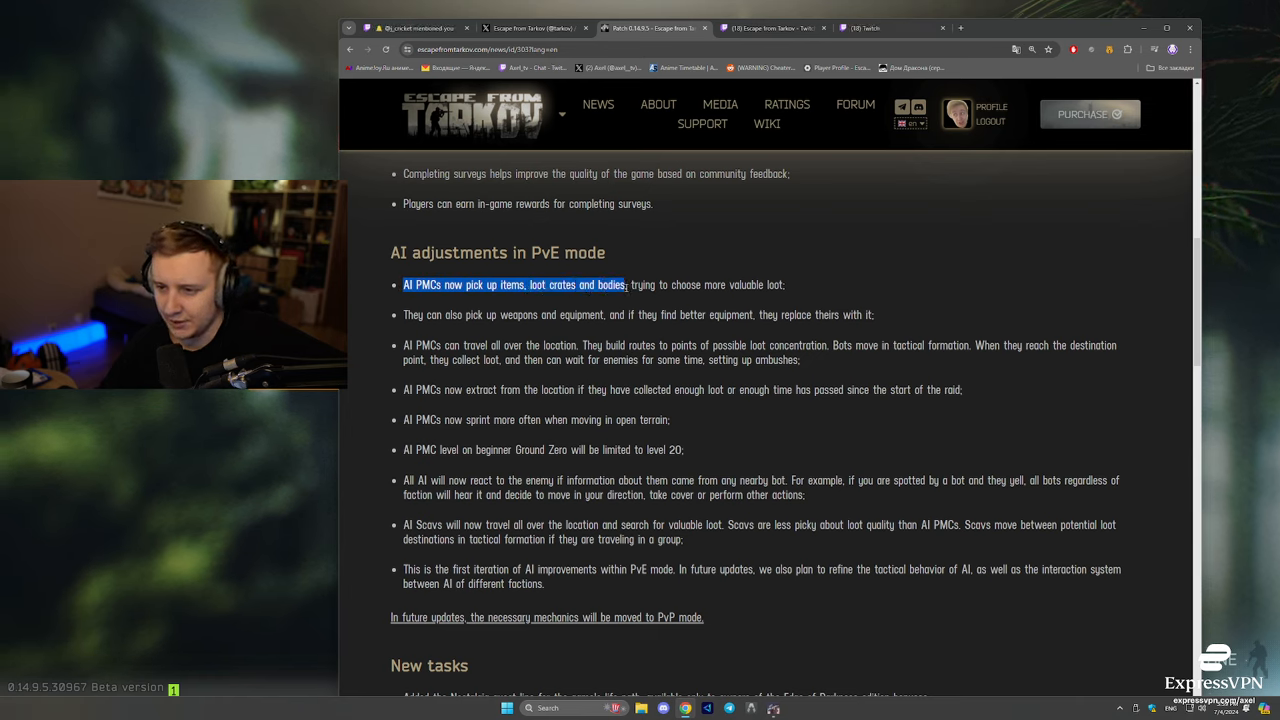
click(804, 289)
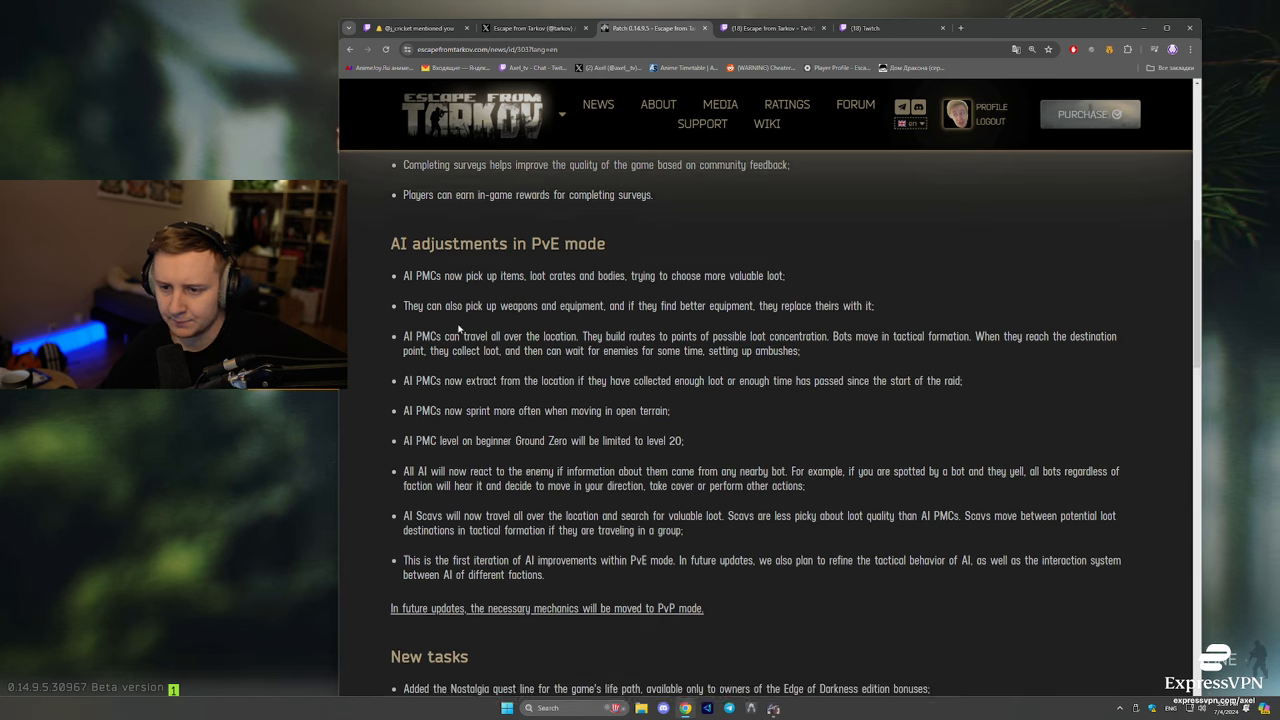
scroll(down, 3)
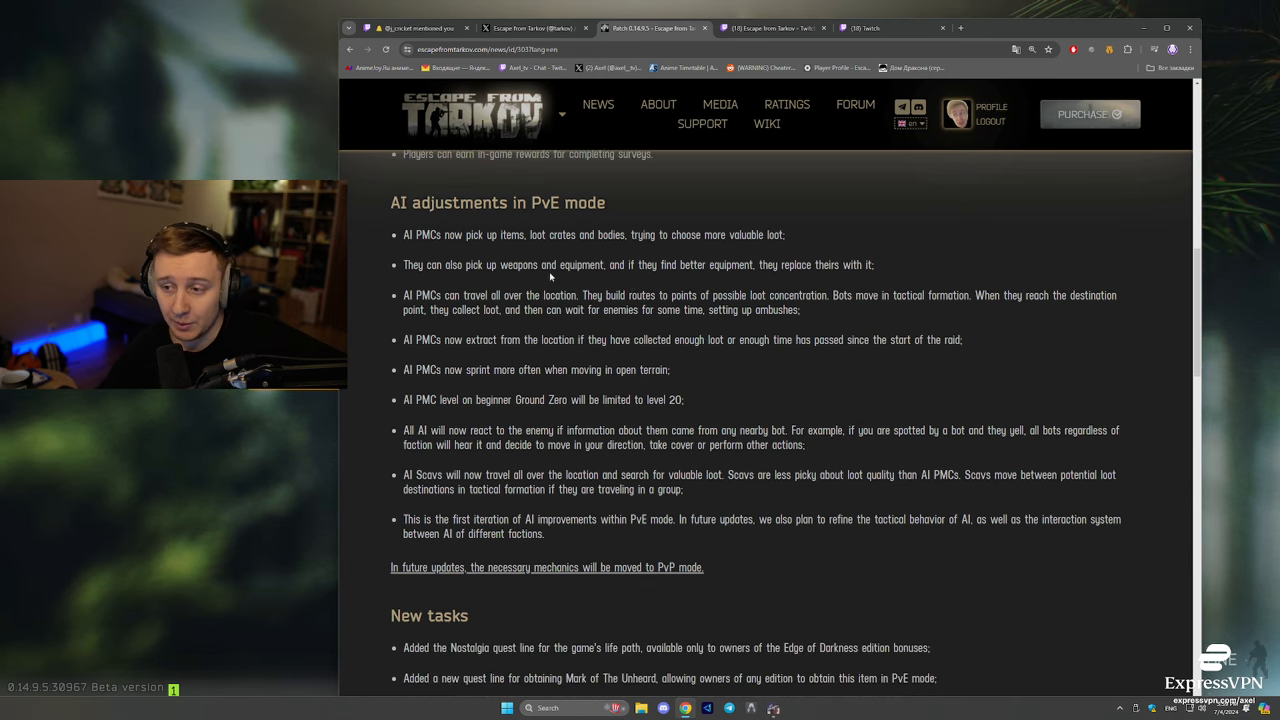
mouse_move(890, 265)
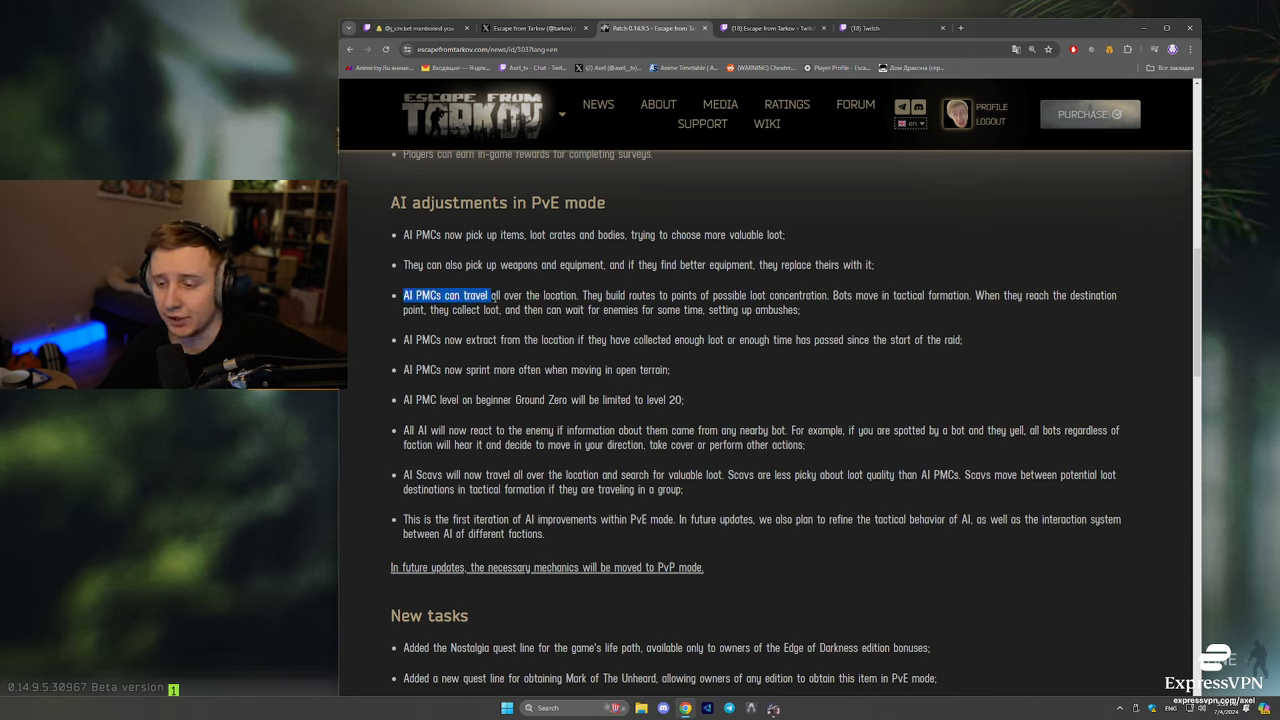
drag(487, 295, 571, 295)
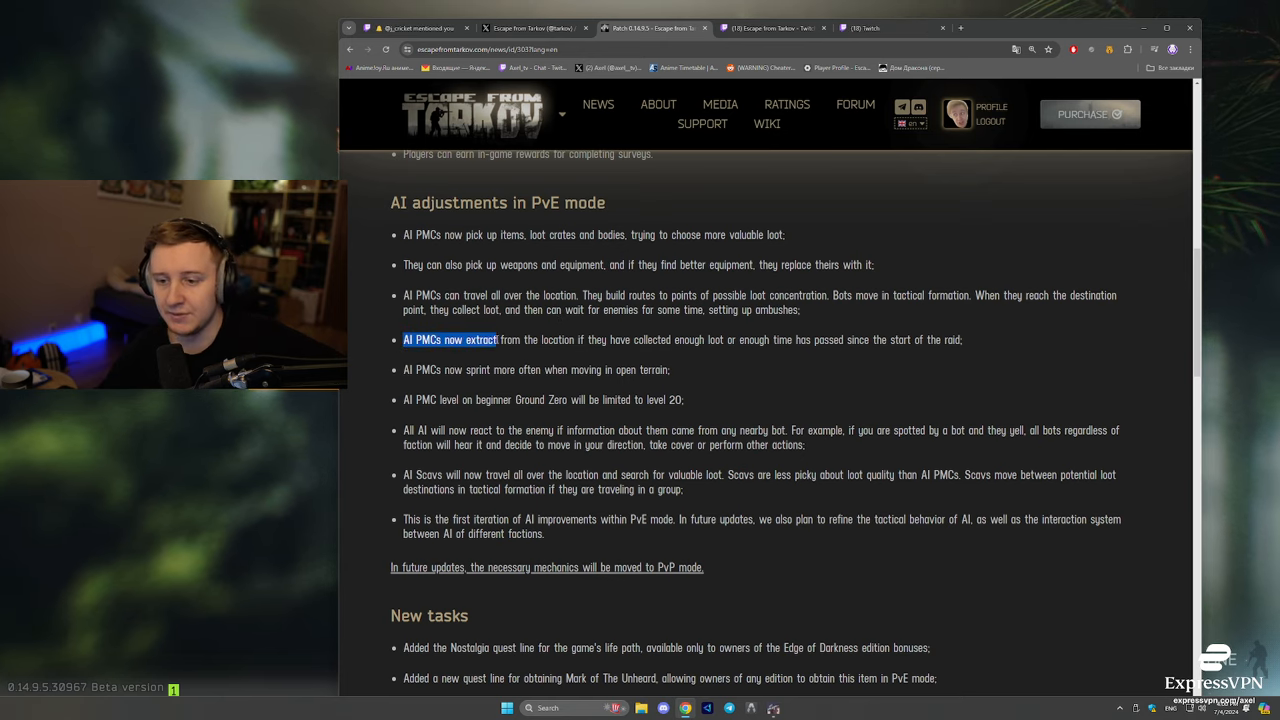
drag(497, 339, 697, 339)
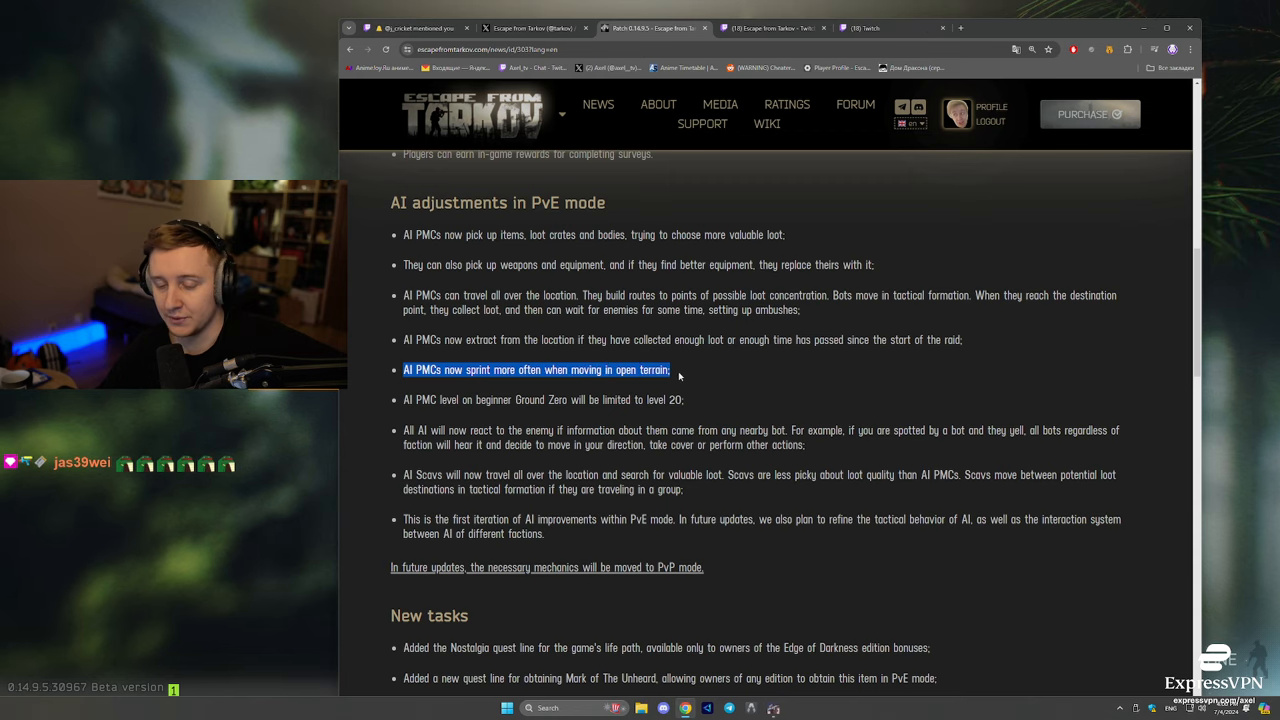
Step: Highlight the notes on AI PMC sprinting, Scavs moving between loot, and first-iteration improvements
drag(403, 369, 491, 399)
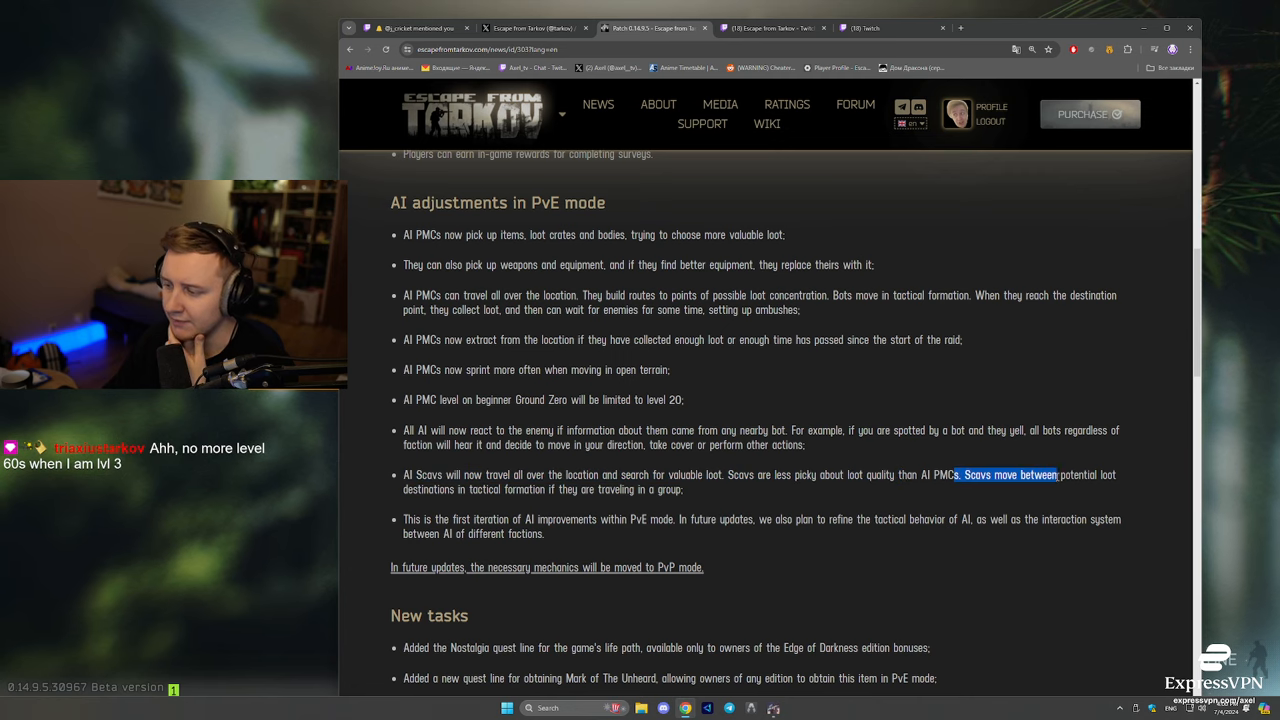
drag(1057, 475, 435, 489)
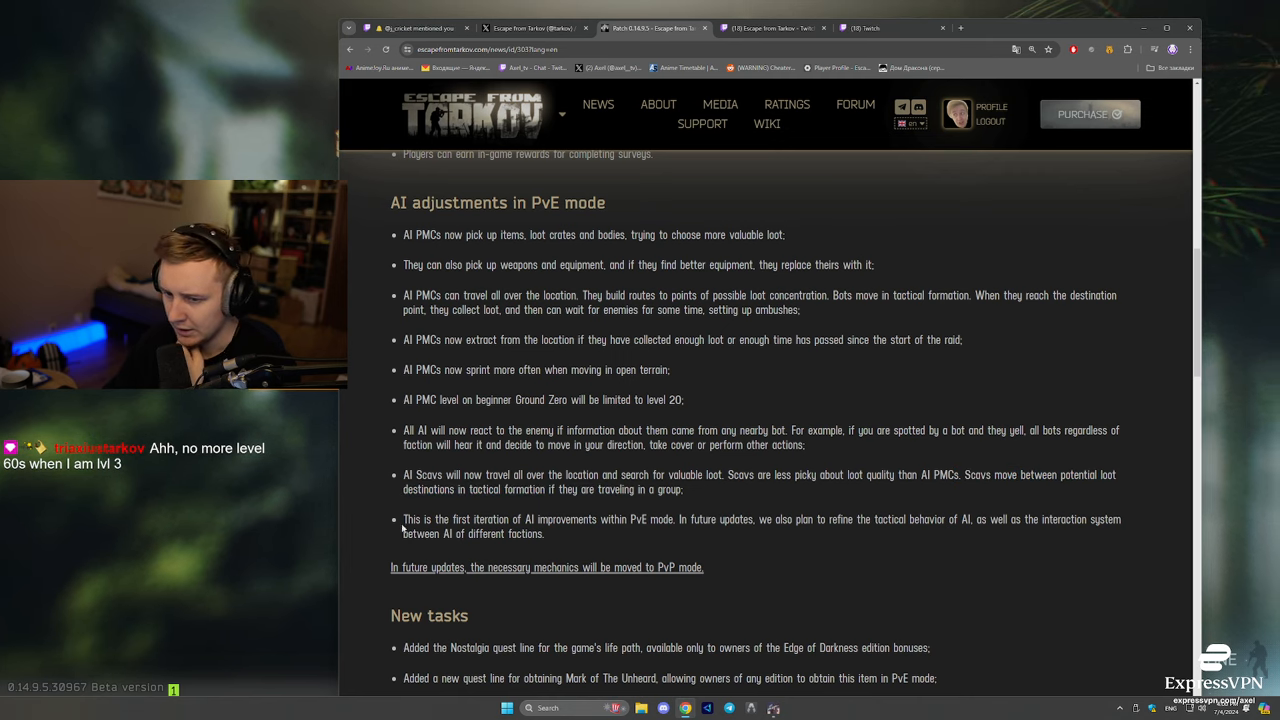
drag(403, 519, 580, 519)
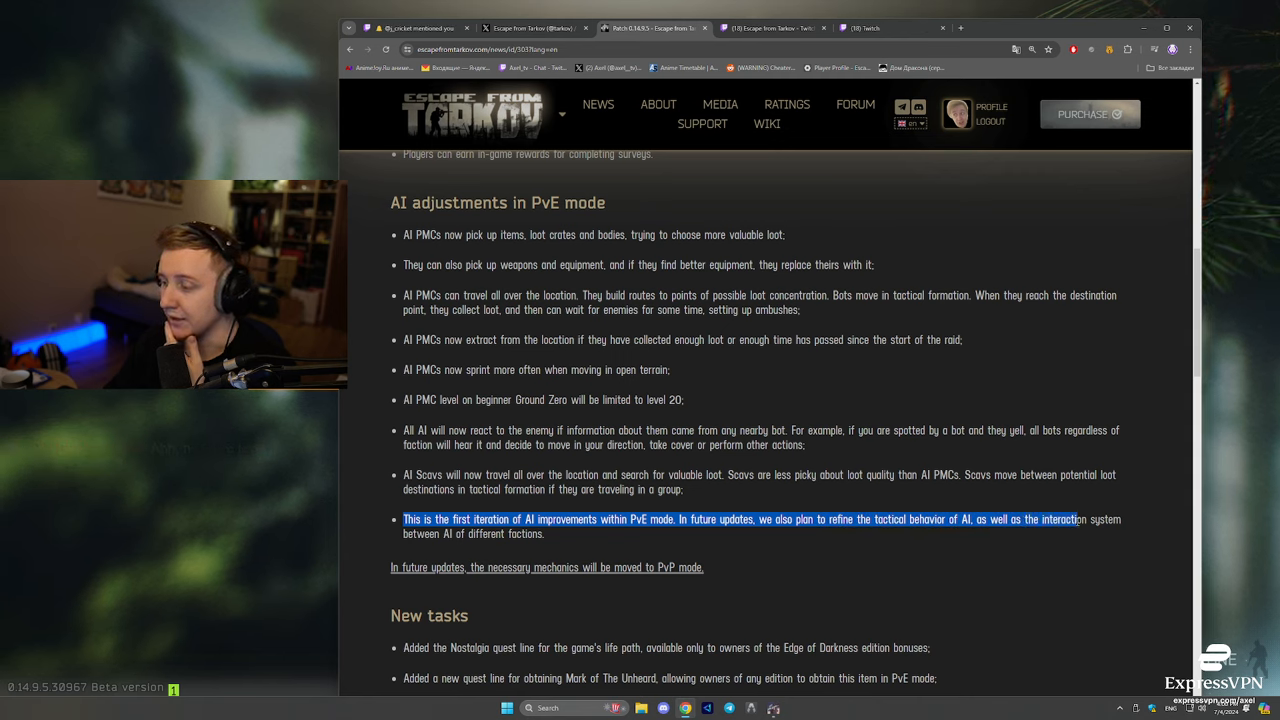
click(745, 489)
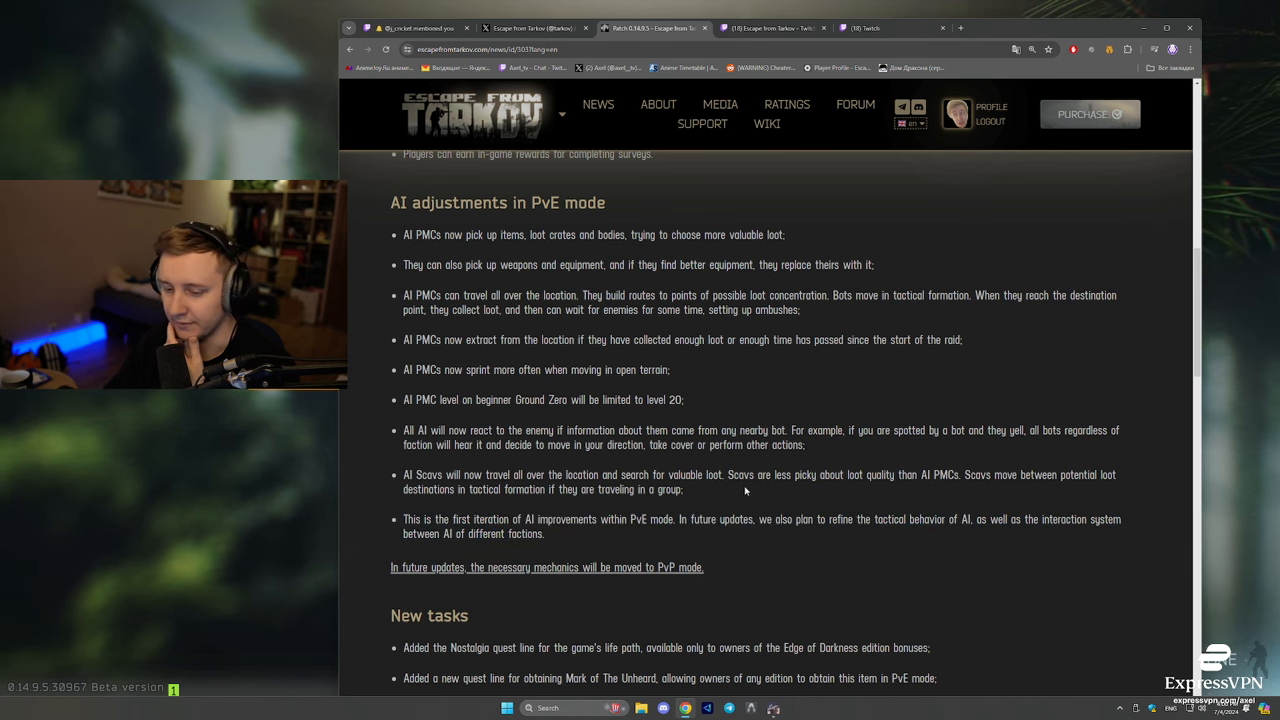
Step: Scroll down to the New tasks heading and highlight a line there
scroll(down, 3)
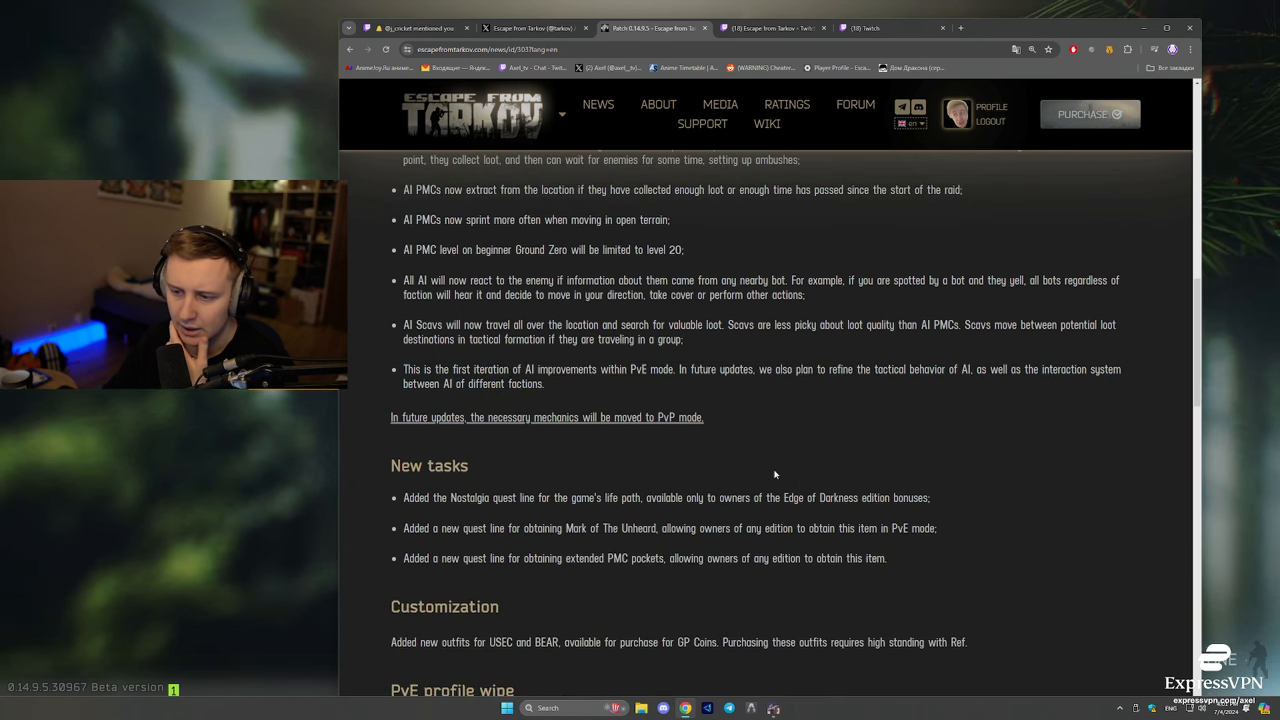
scroll(down, 3)
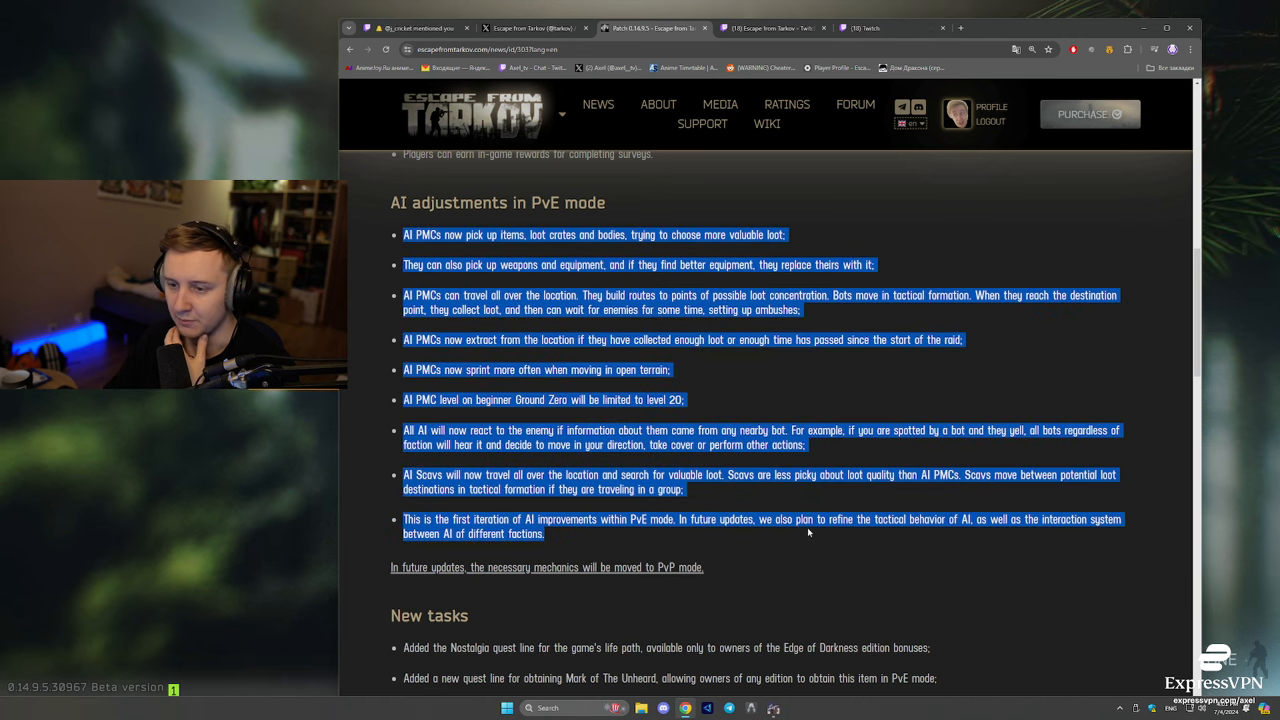
scroll(down, 3)
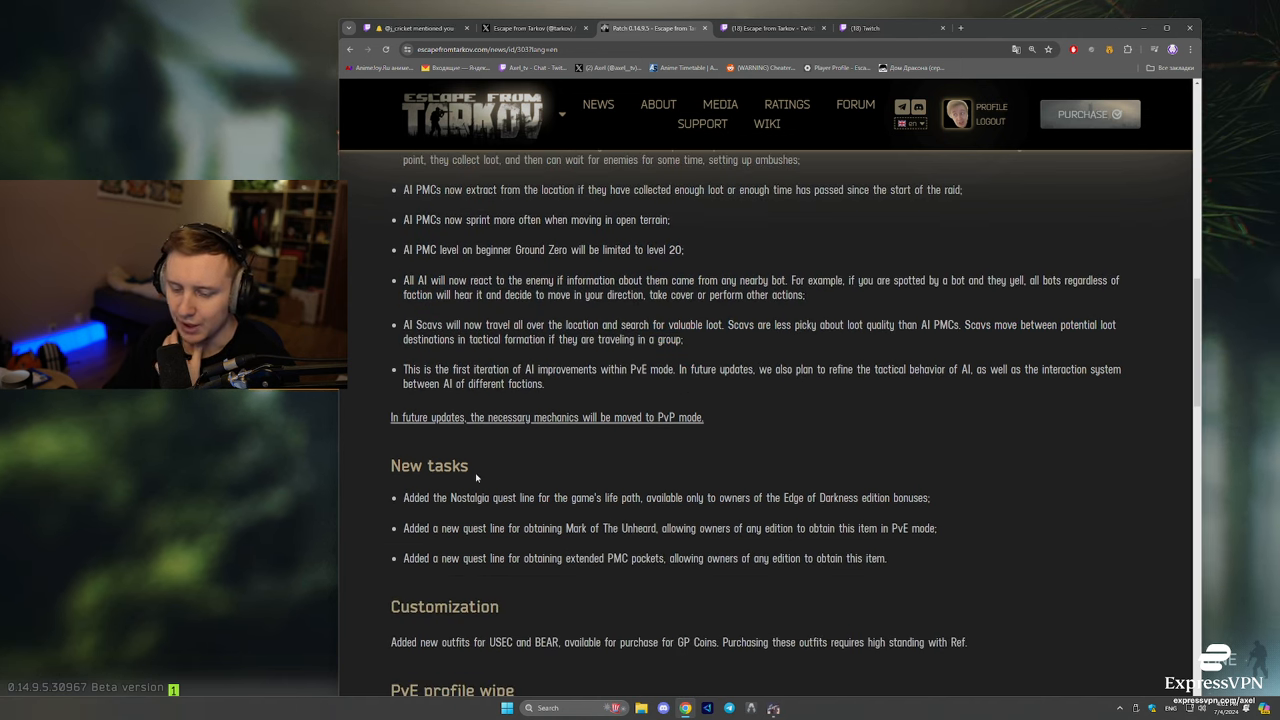
drag(408, 497, 565, 497)
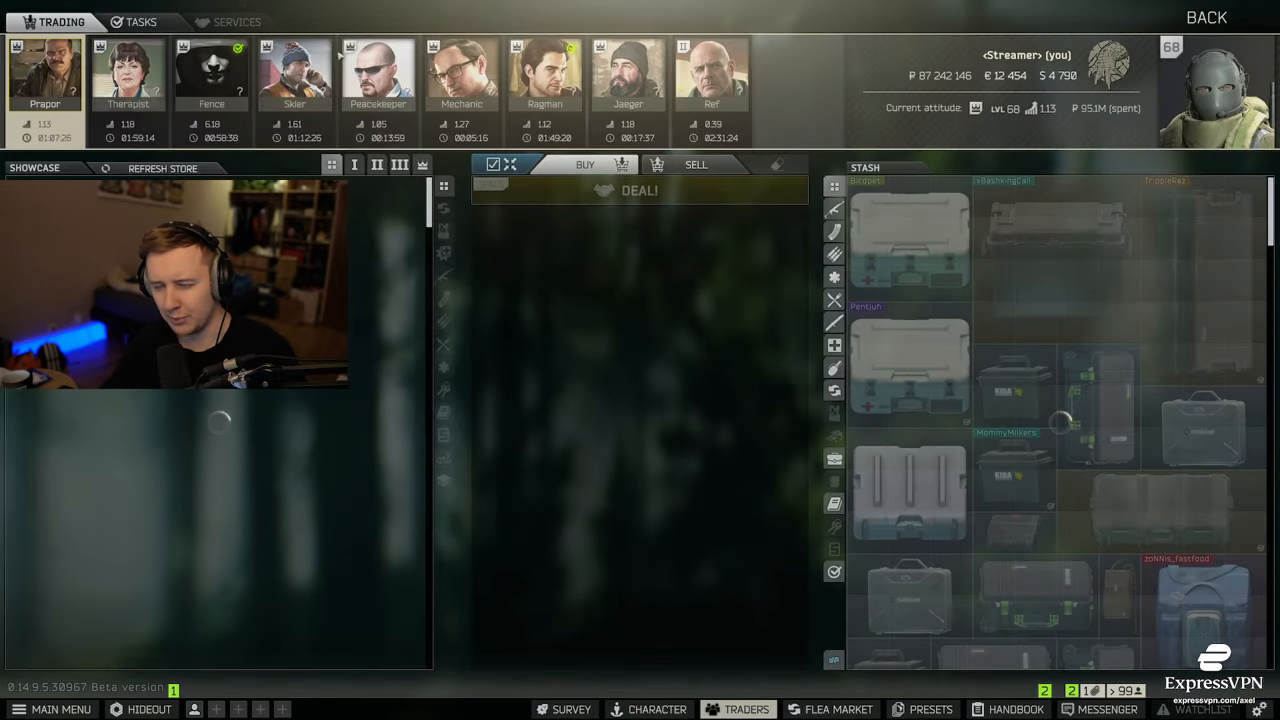
Step: Show Prapor's tasks with The Good Times – Part 1 objective and rewards
click(140, 21)
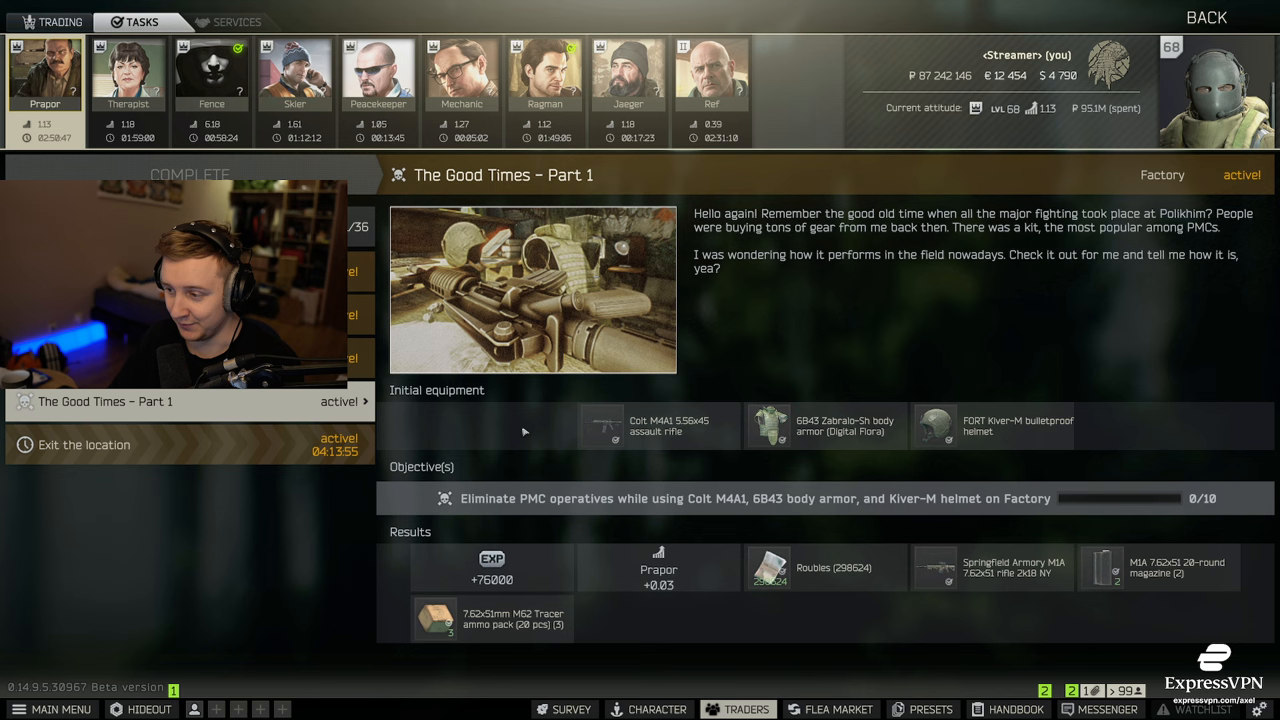
mouse_move(903, 479)
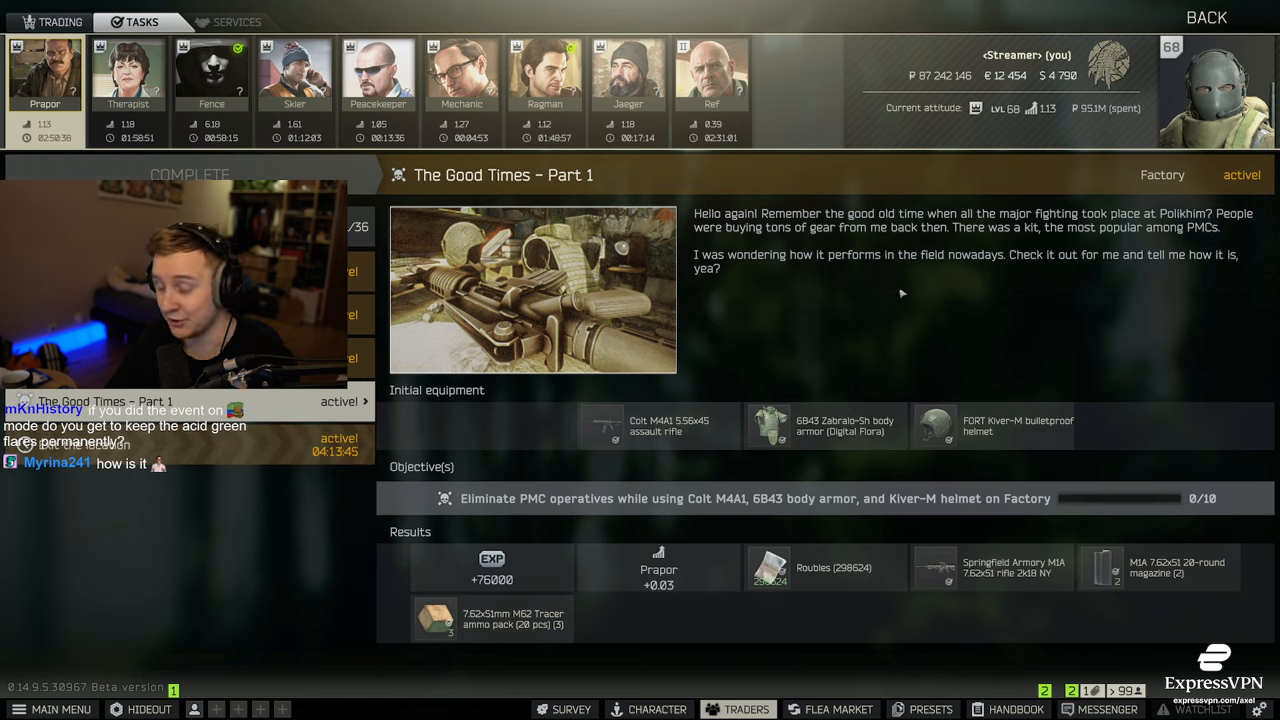
mouse_move(770, 425)
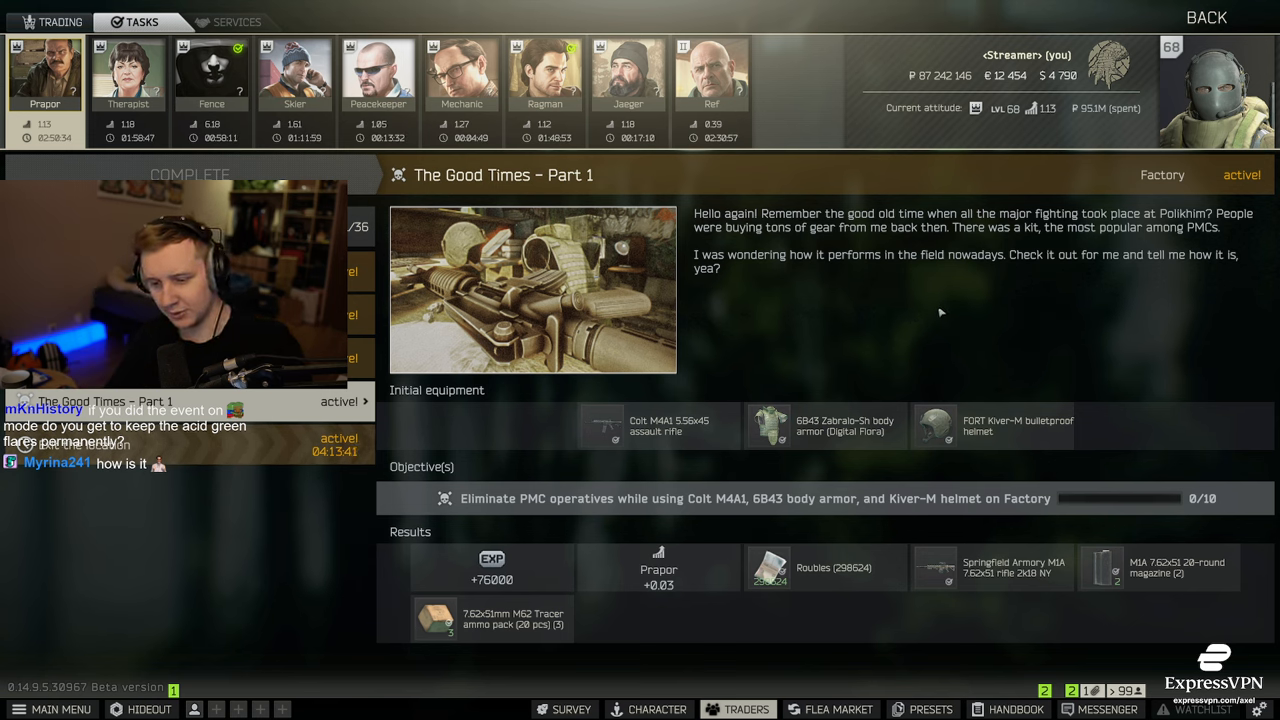
mouse_move(1062, 466)
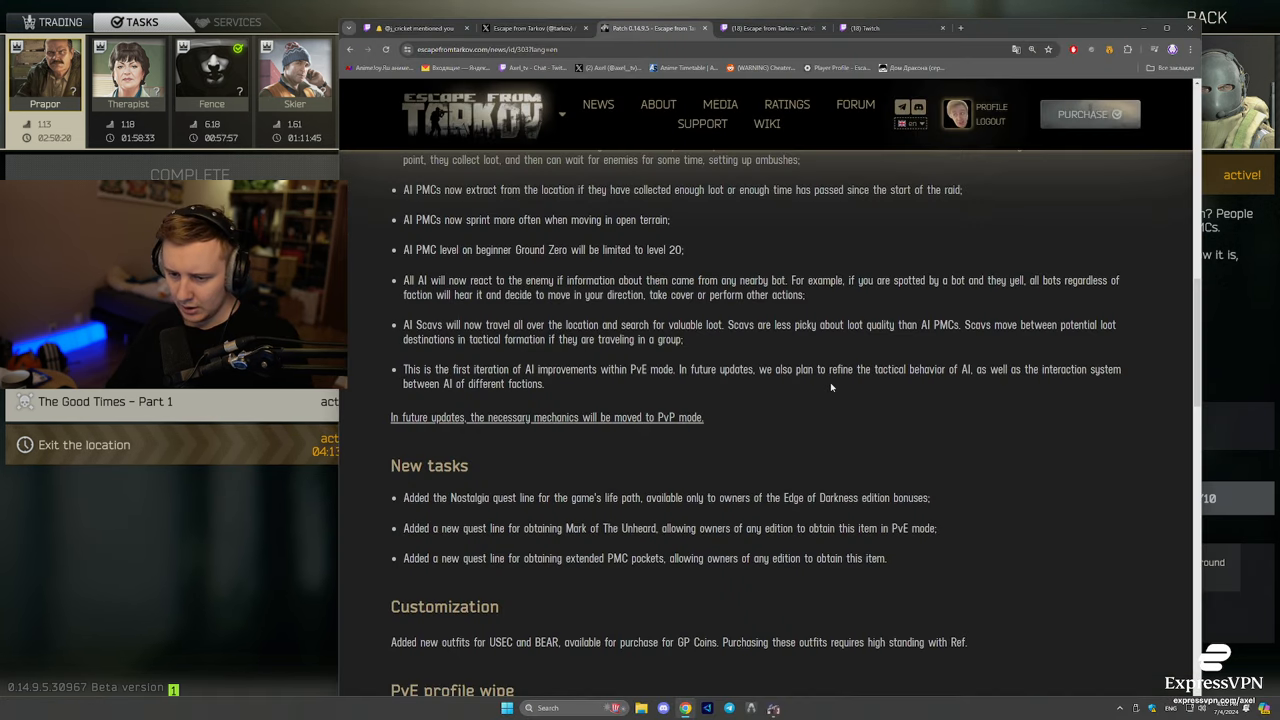
Step: Highlight the Mark of The Unheard quest line note, then read down to Customization
drag(405, 528, 620, 528)
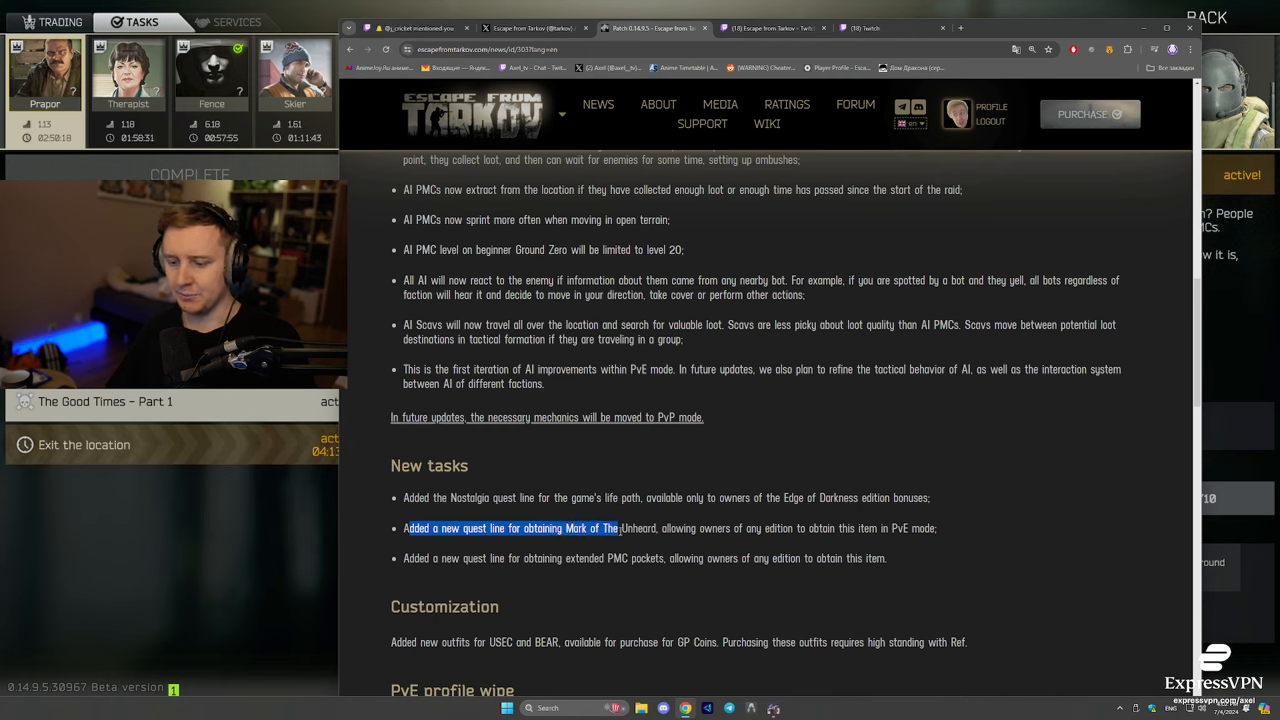
drag(620, 528, 658, 528)
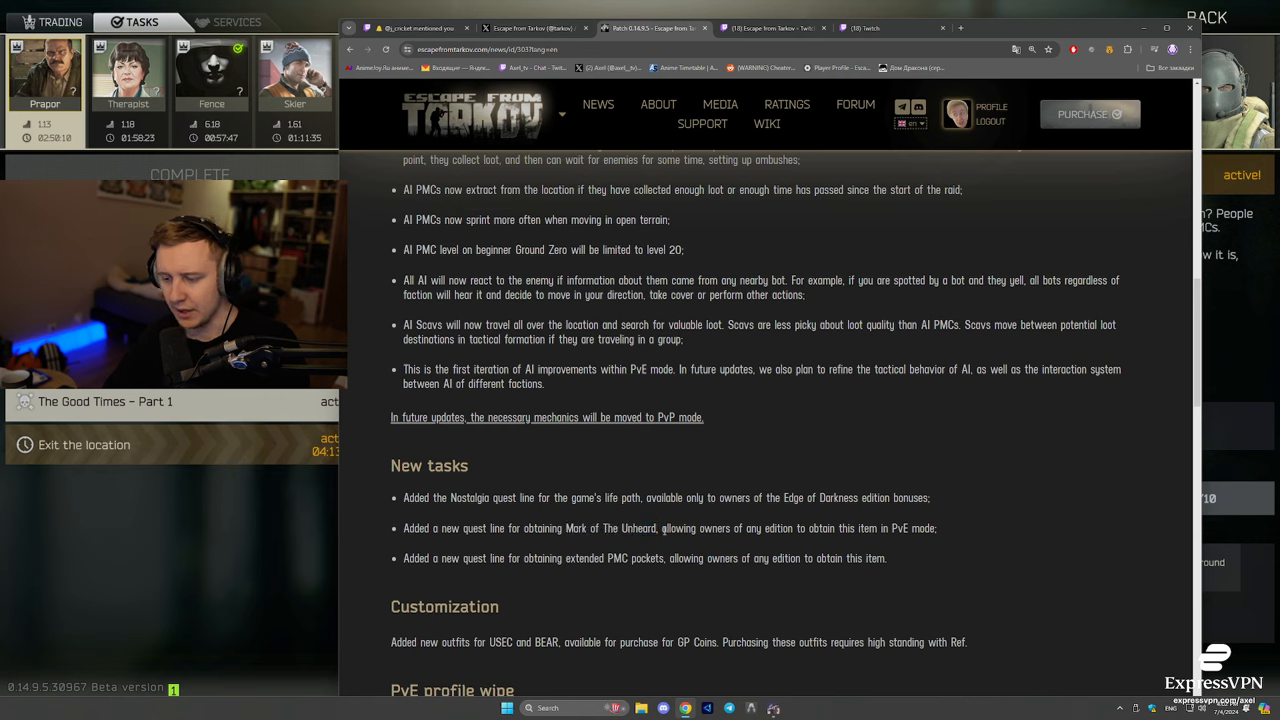
drag(663, 528, 889, 528)
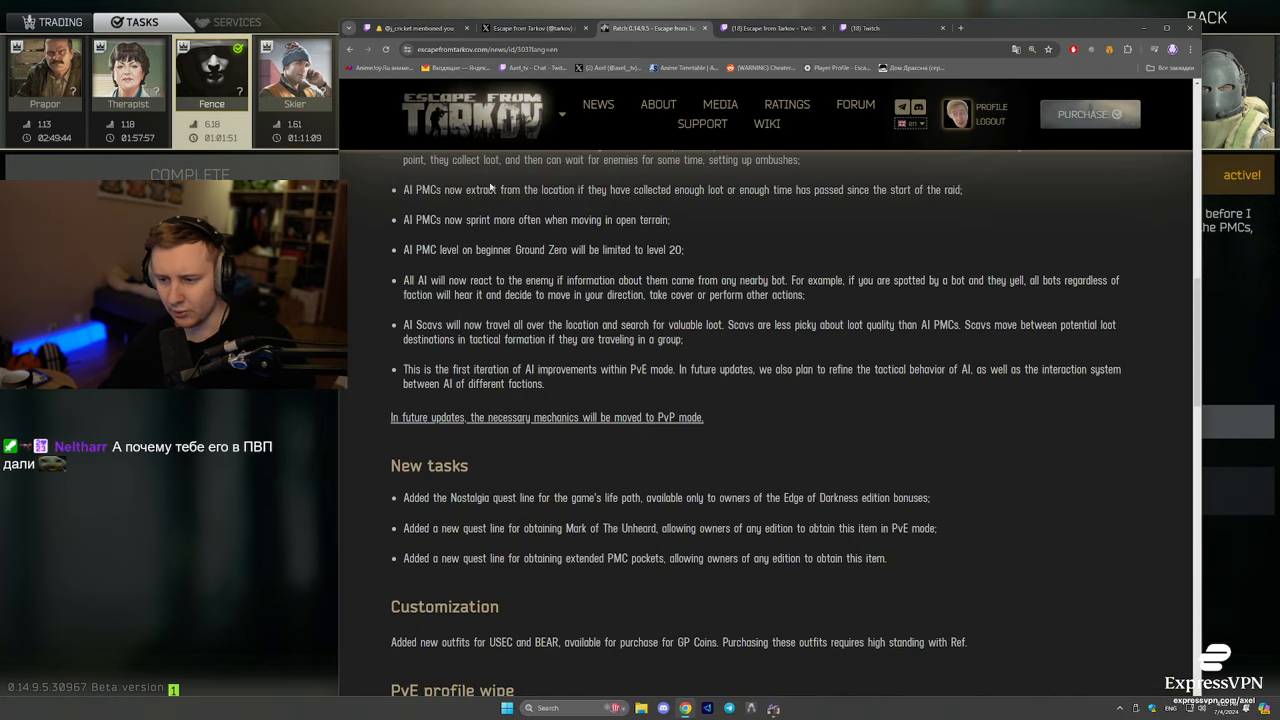
scroll(down, 3)
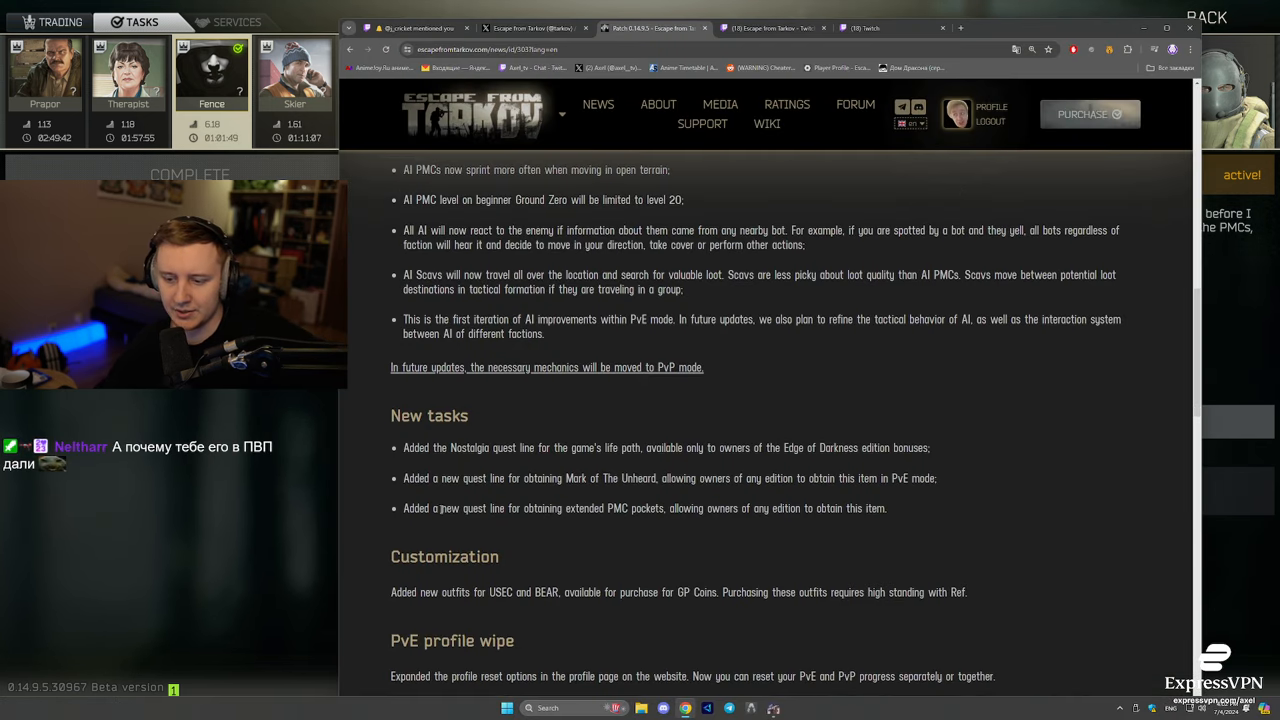
drag(537, 508, 663, 508)
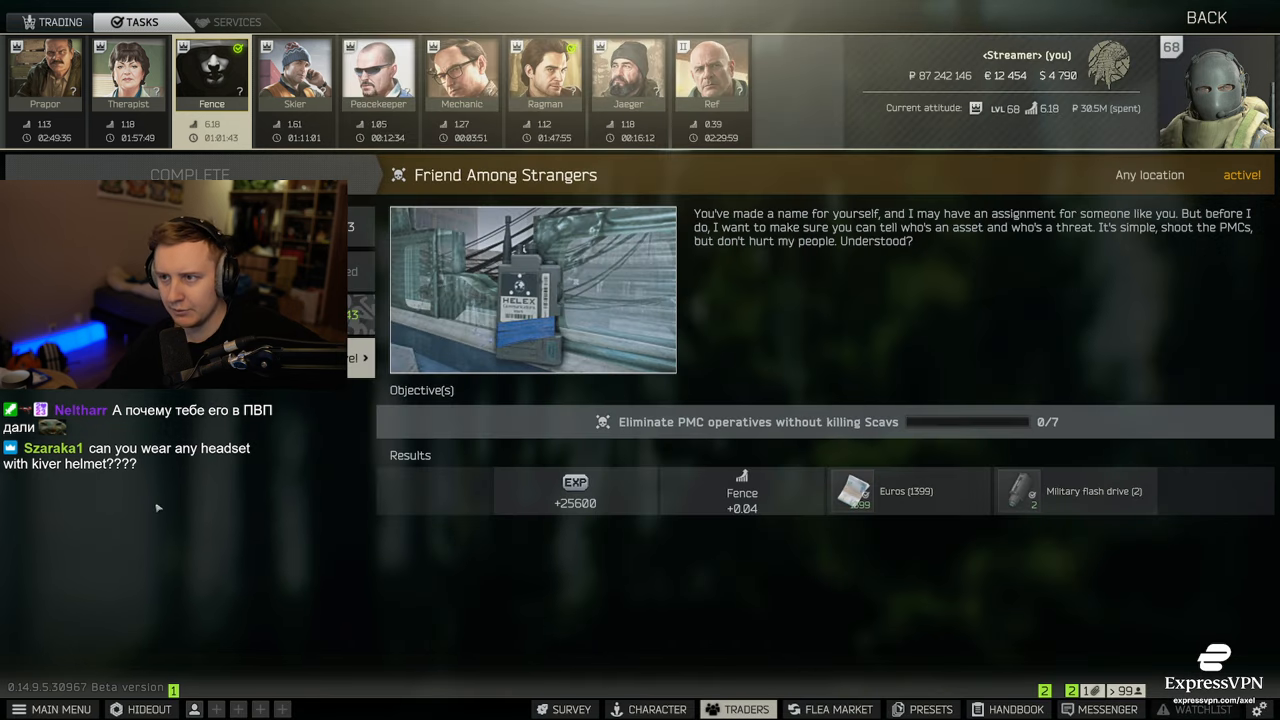
Step: Select Ragman and view The Invisible Hand task details
click(545, 72)
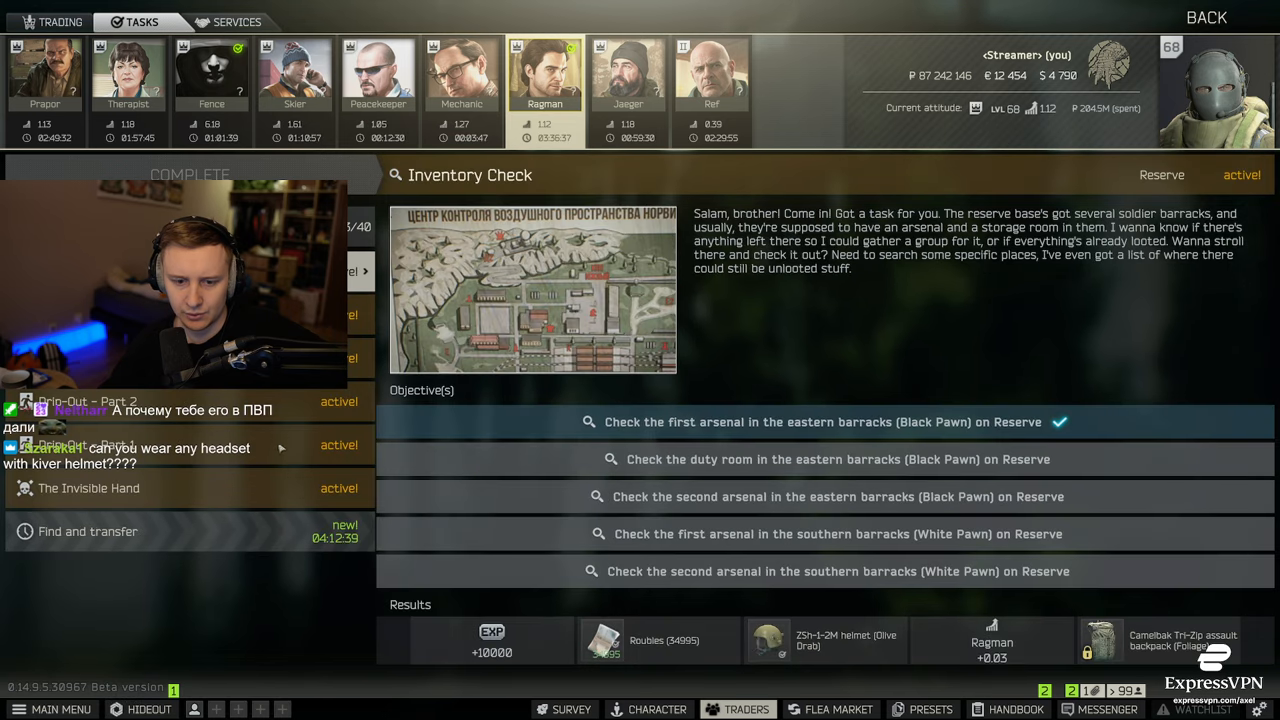
click(88, 488)
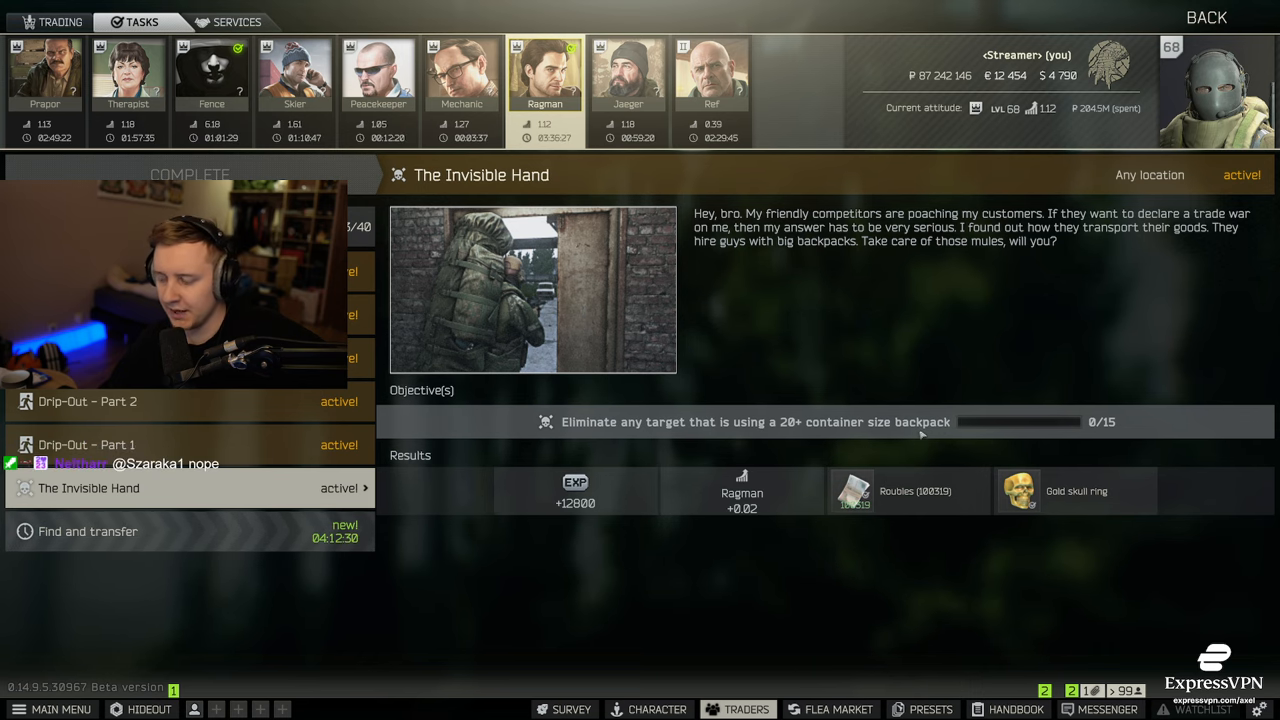
mouse_move(817, 388)
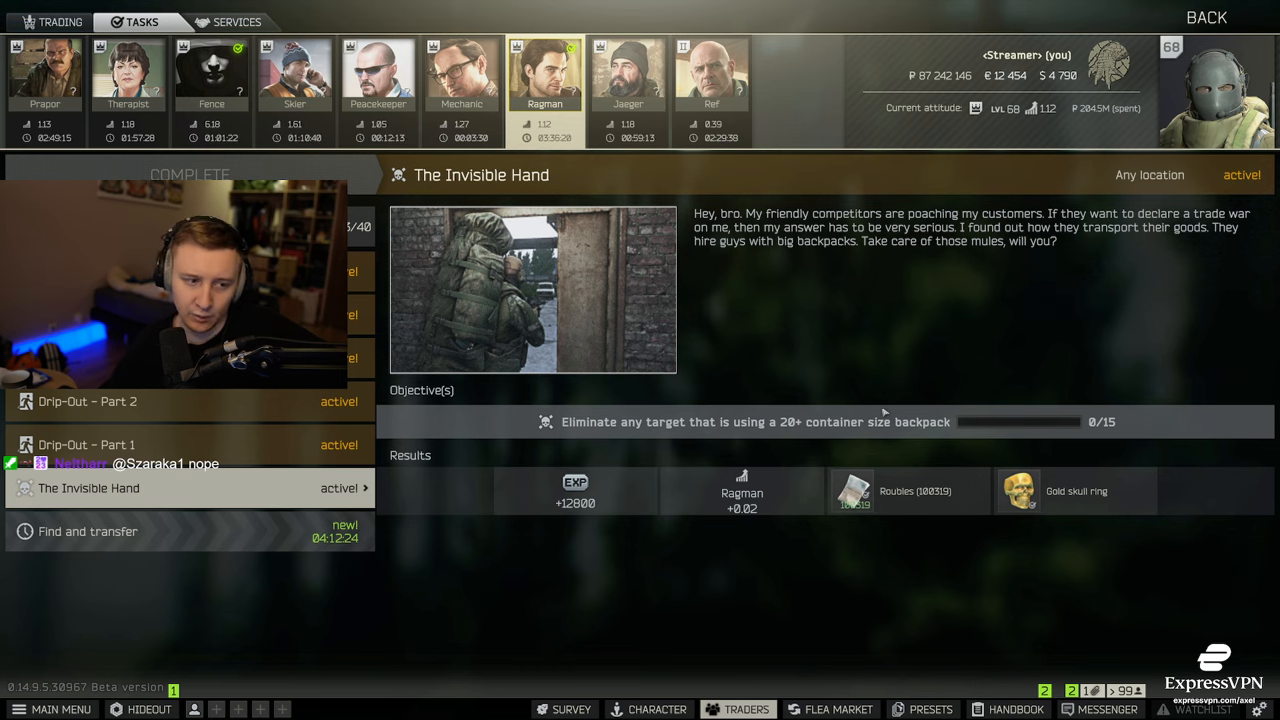
mouse_move(853, 378)
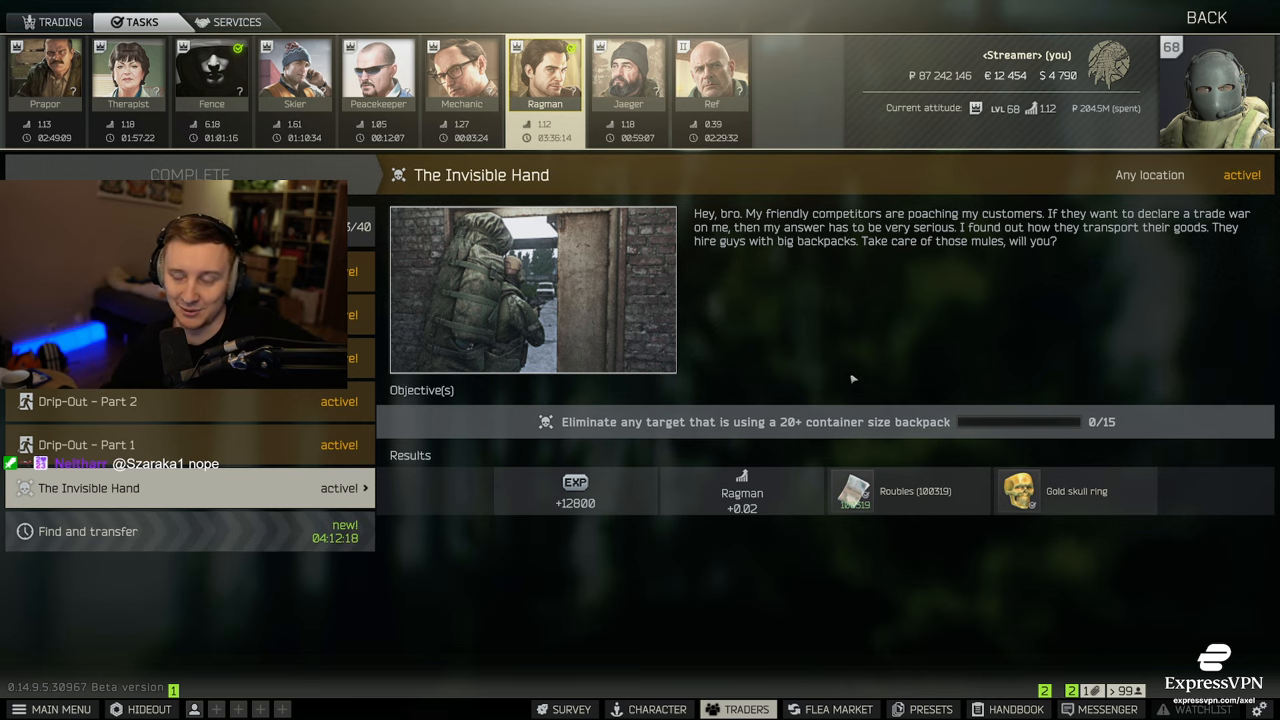
mouse_move(907, 328)
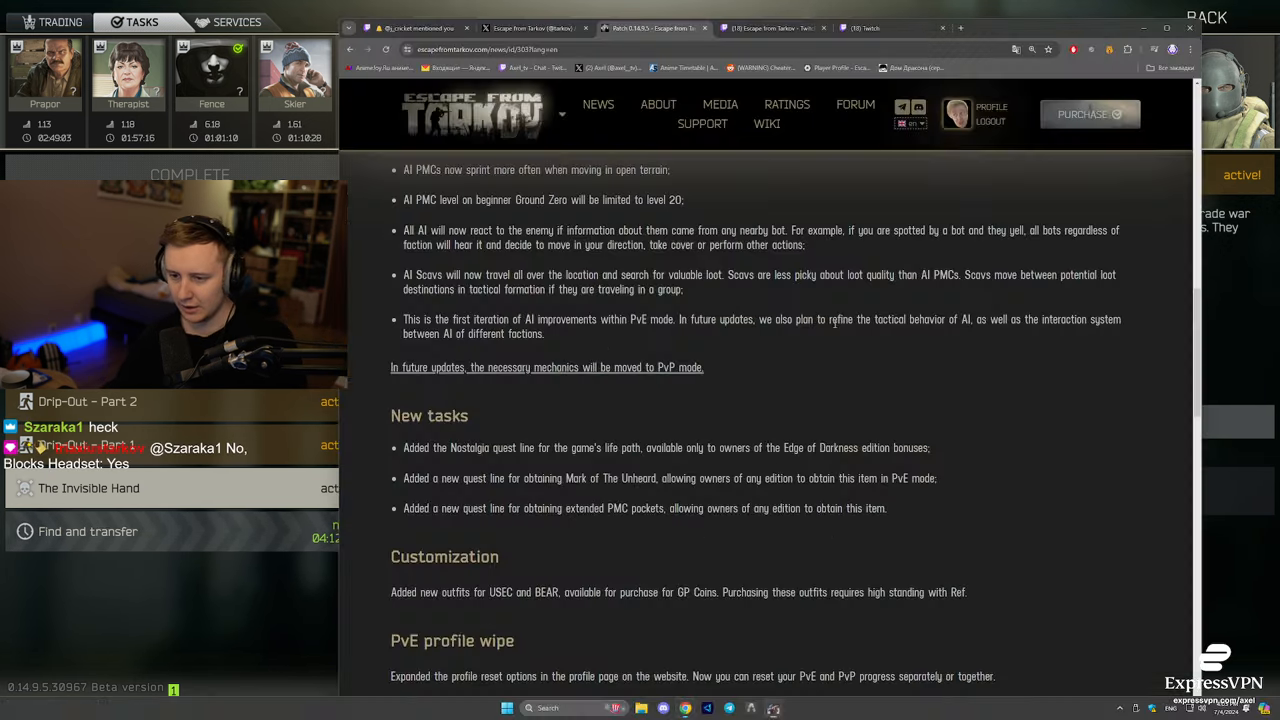
Step: Scroll the patch notes page briefly
scroll(down, 3)
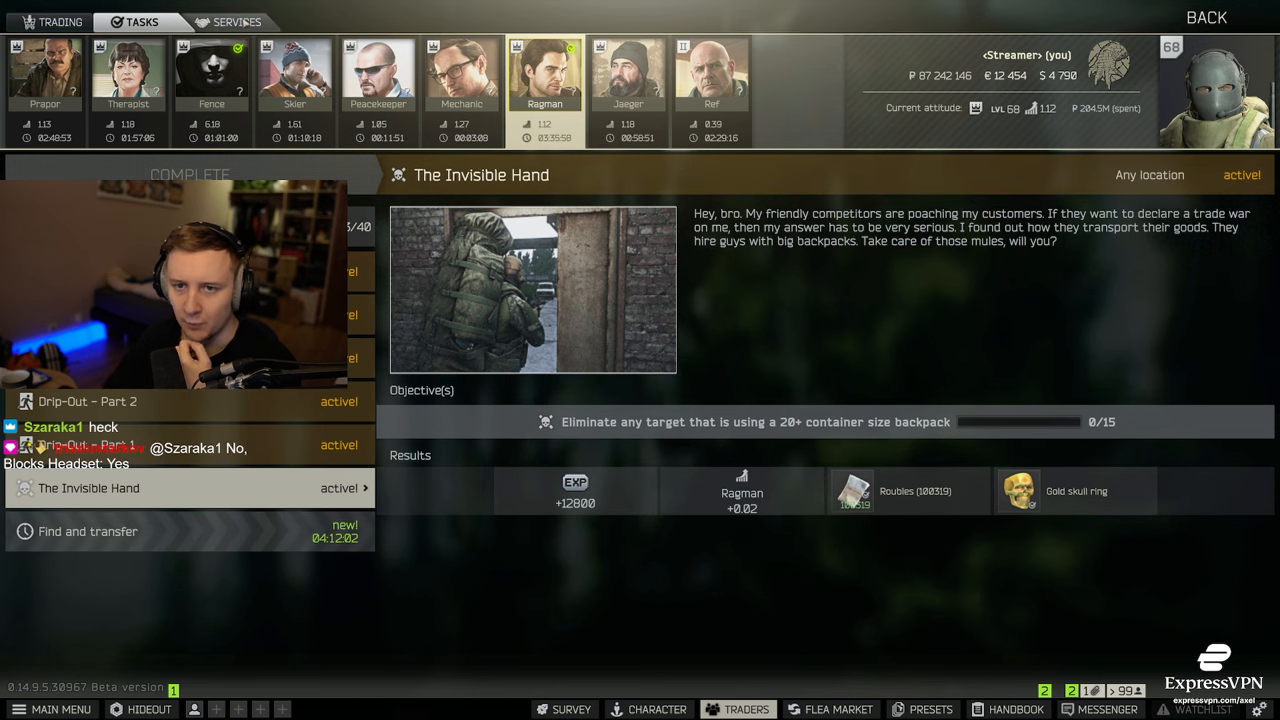
Step: Show Ragman's services with the USEC tactical clothing catalogue
click(237, 22)
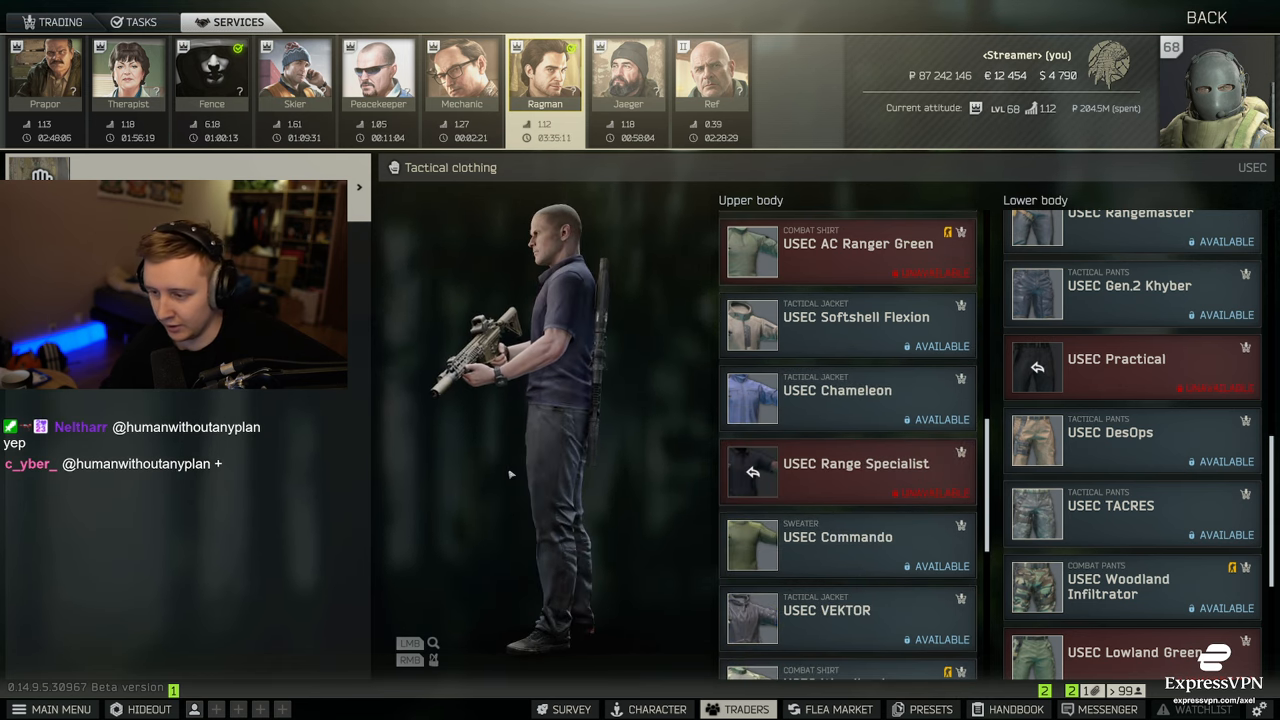
mouse_move(848, 470)
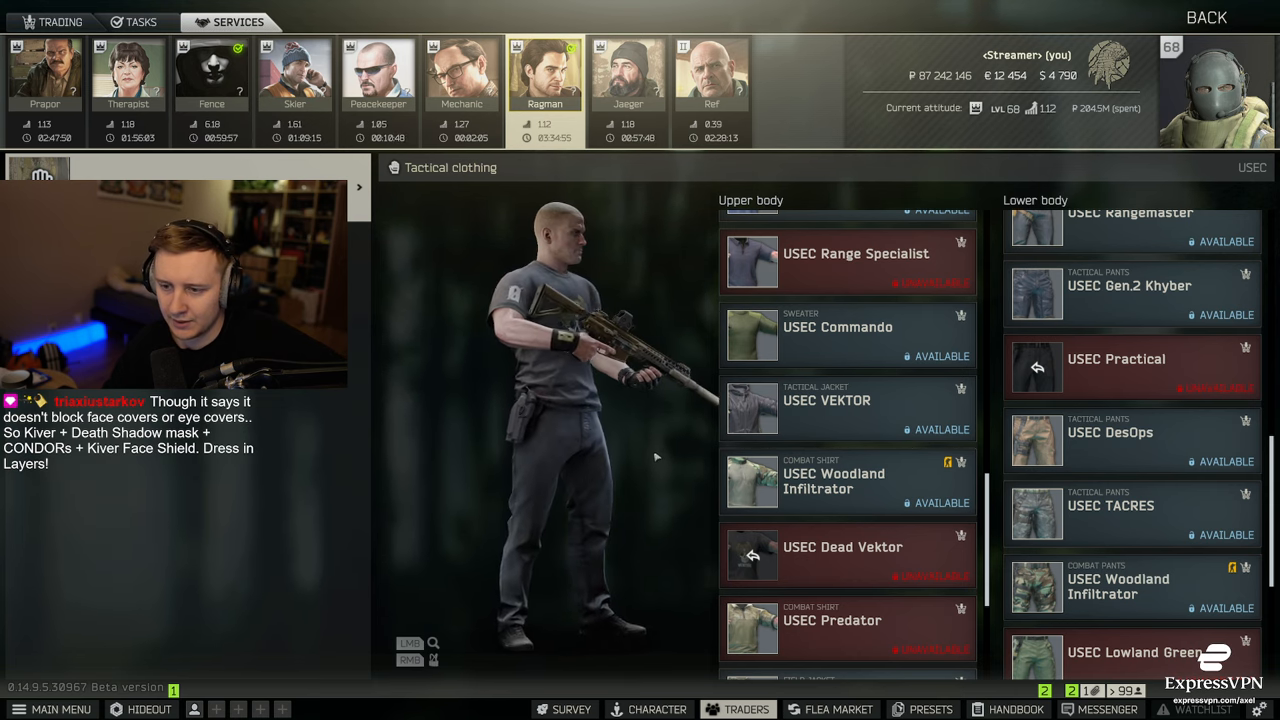
Step: Leave Ragman's clothing screen and return to the patch notes page at the Customization note
click(657, 709)
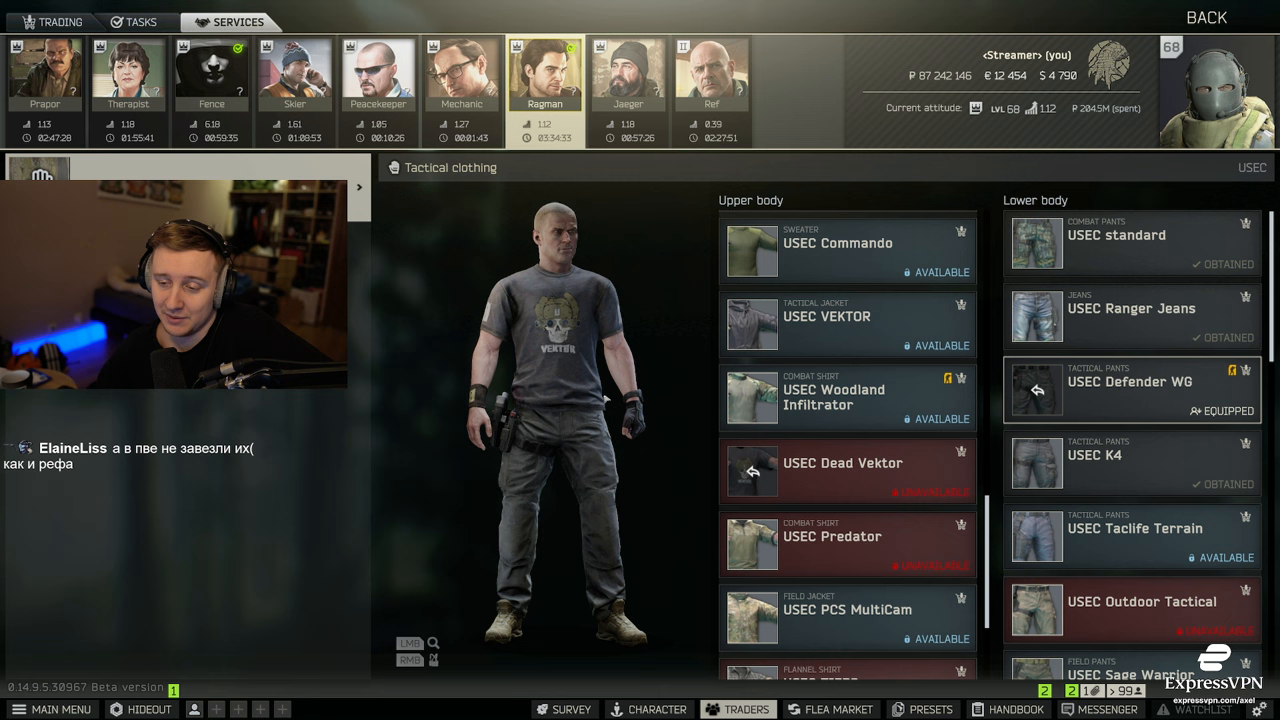
scroll(down, 3)
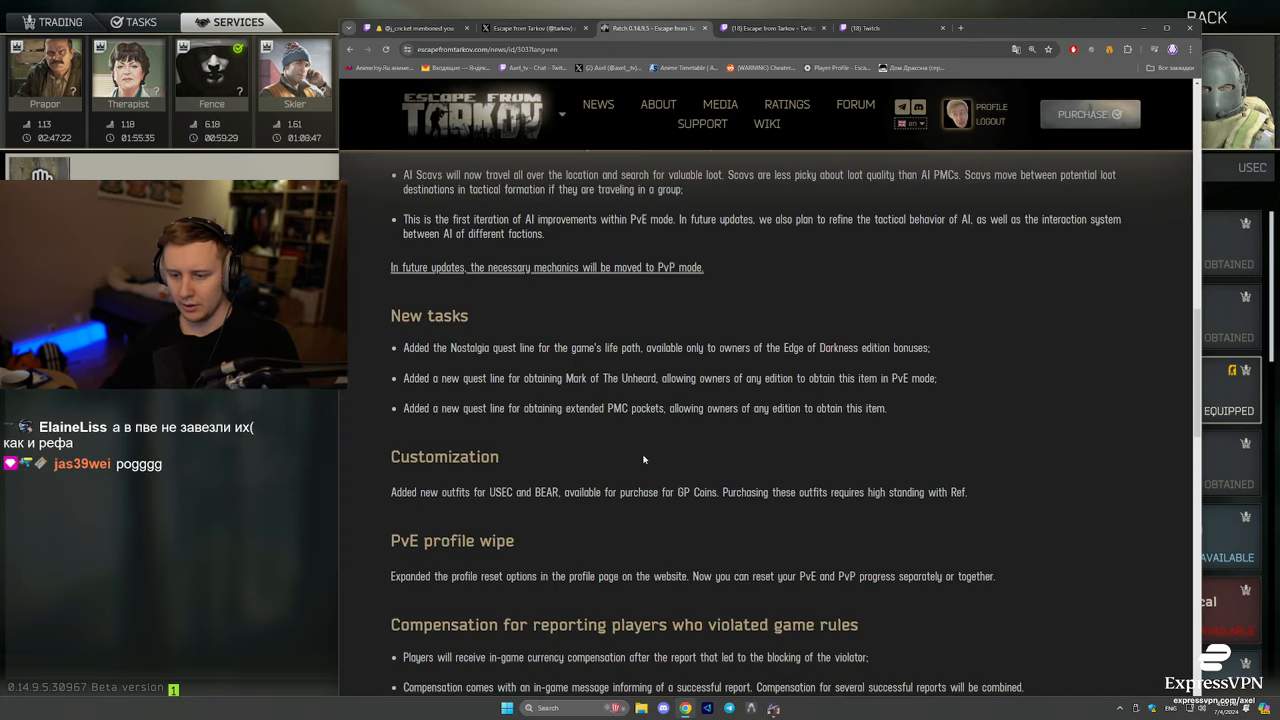
Step: Read the new tasks, customization, PvE wipe and report compensation notes, highlighting passages
scroll(down, 3)
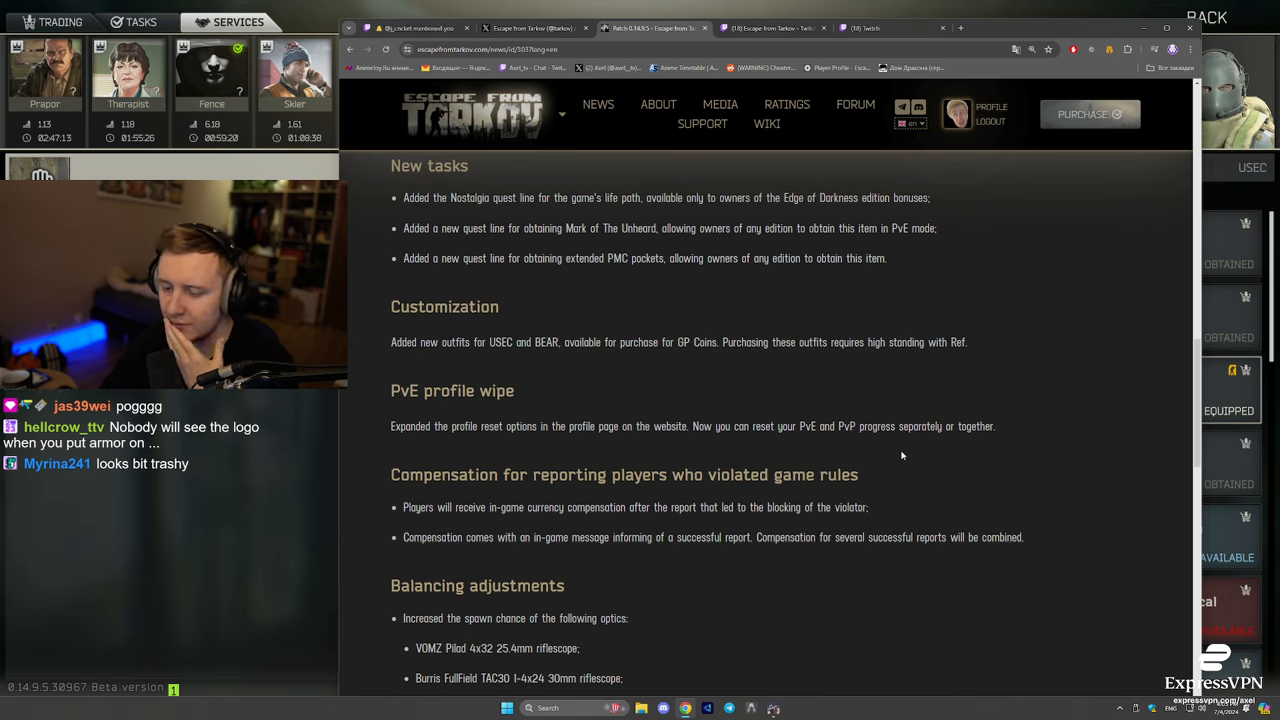
double_click(529, 475)
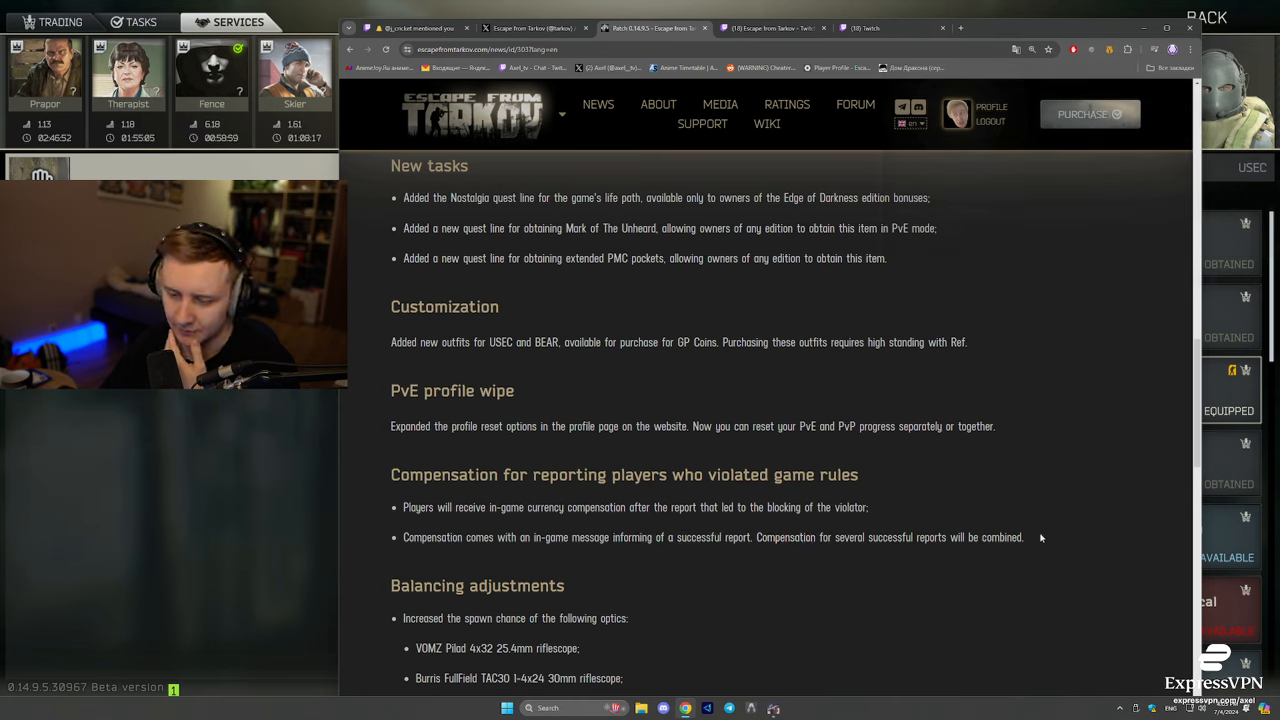
drag(391, 474, 648, 507)
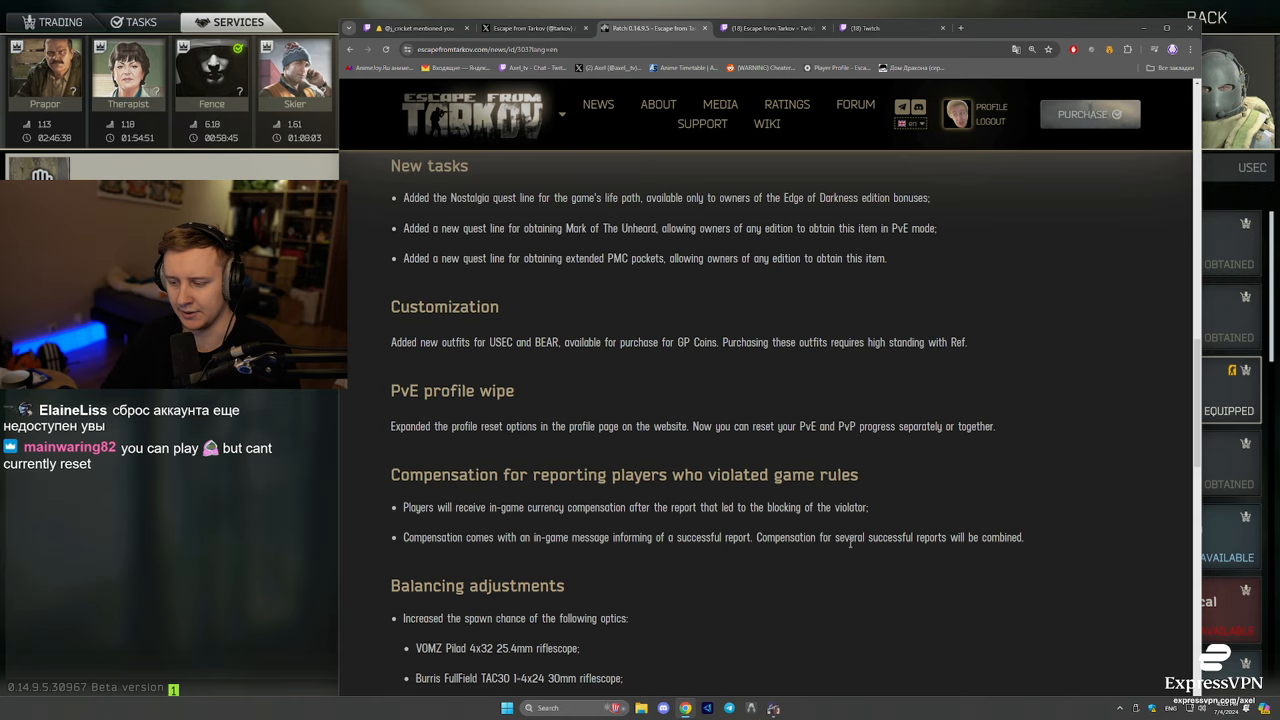
mouse_move(464, 551)
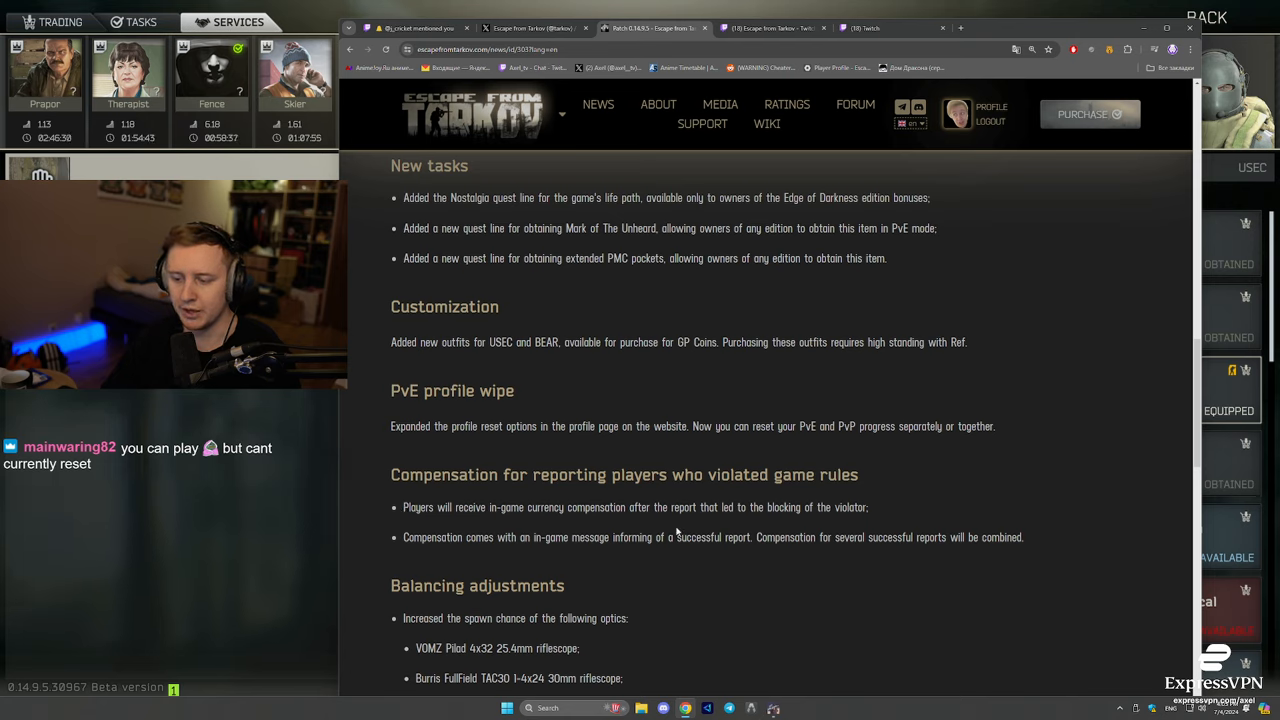
drag(403, 507, 524, 507)
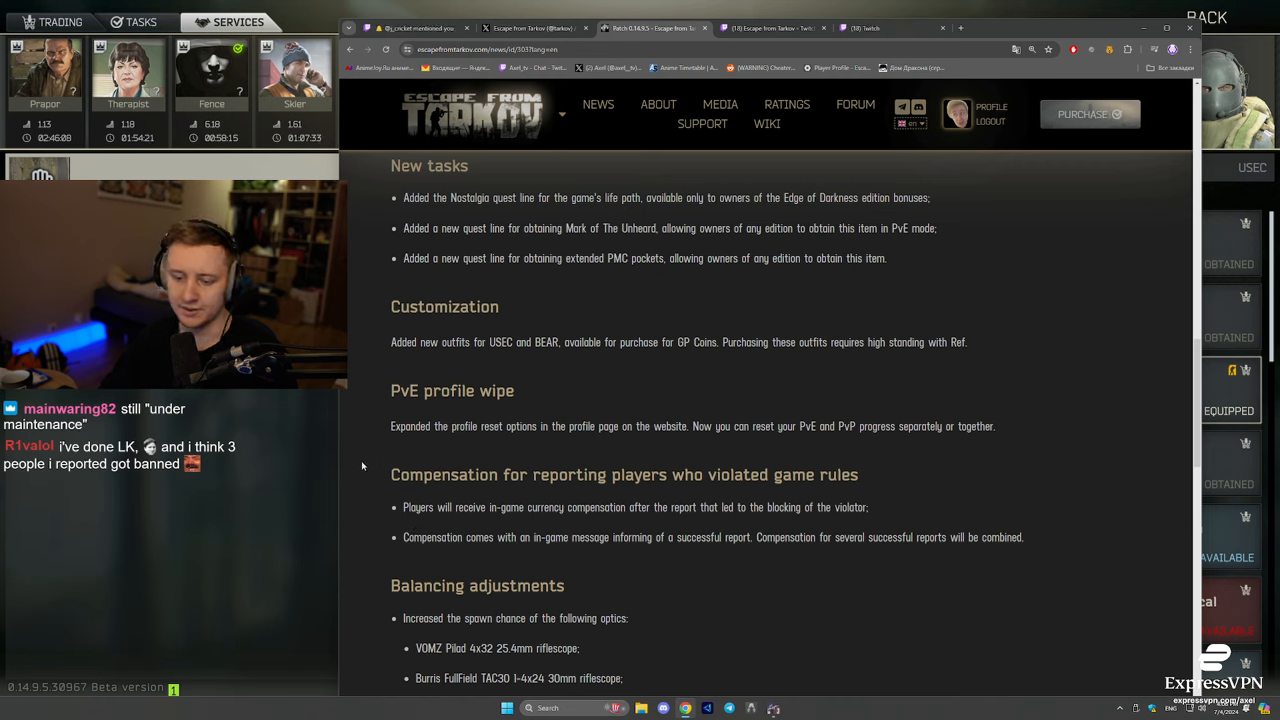
drag(392, 474, 1024, 537)
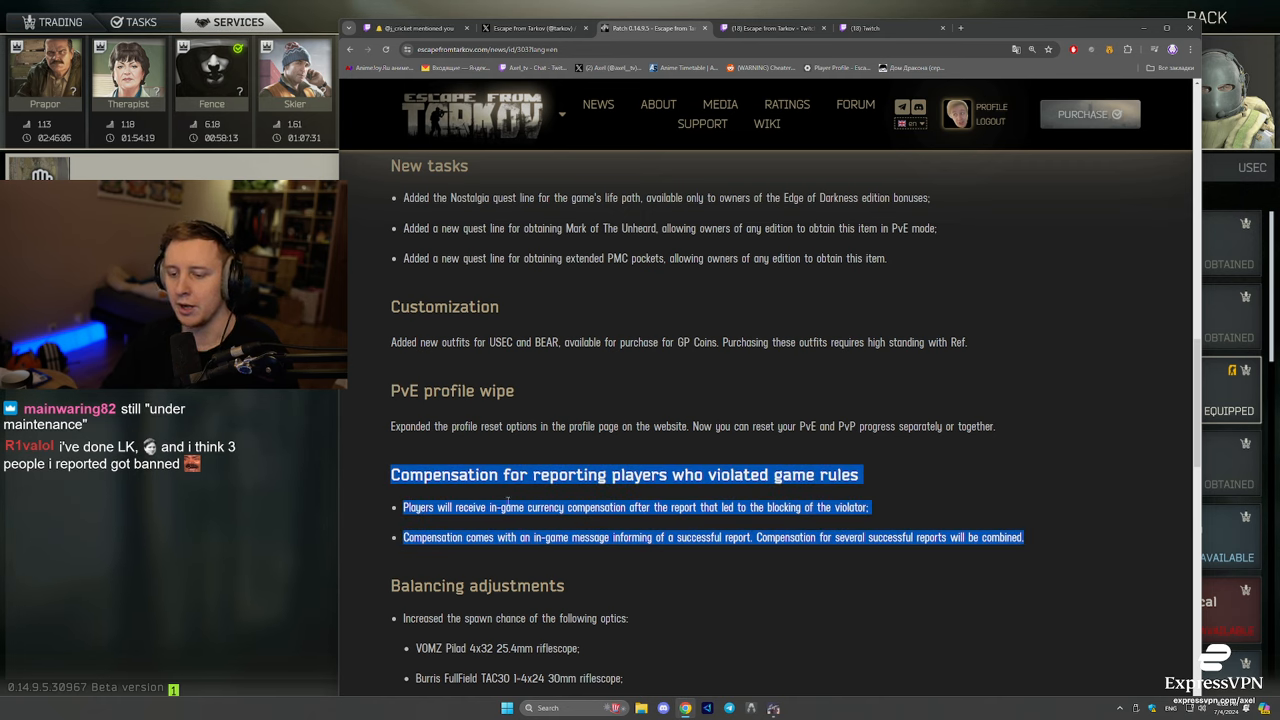
click(700, 600)
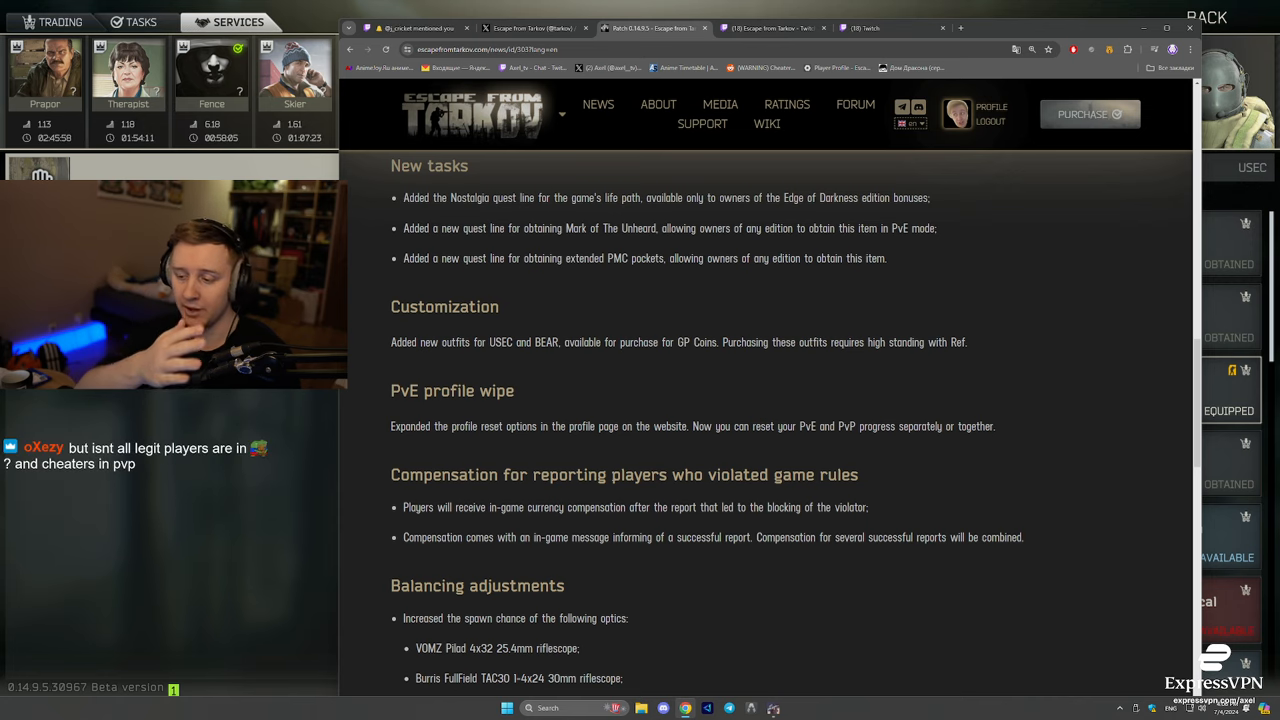
scroll(down, 3)
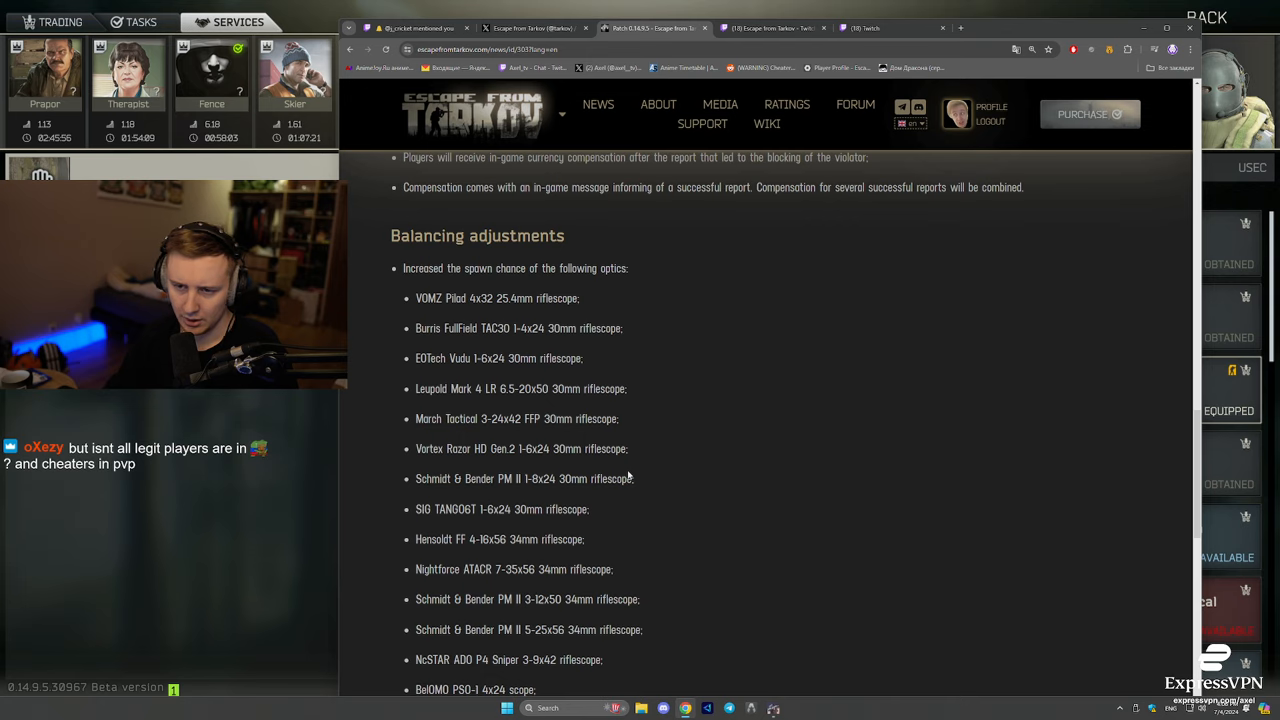
mouse_move(537, 409)
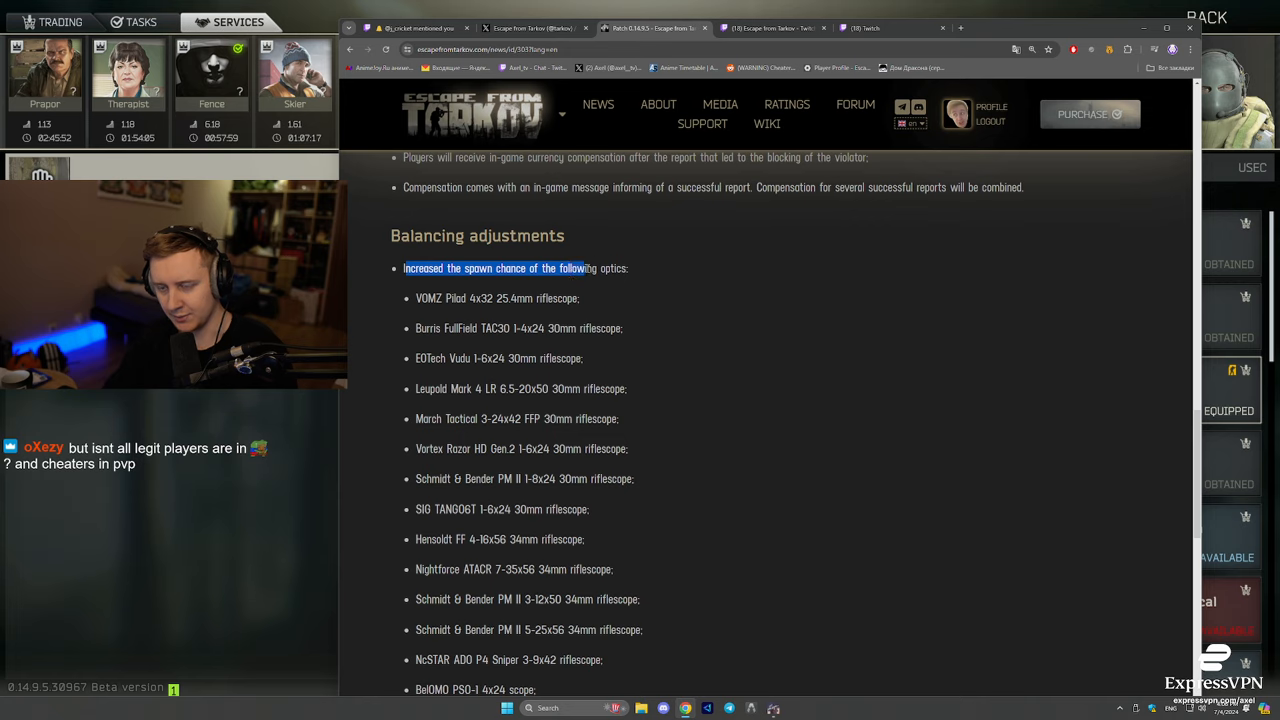
Step: Read the optics balancing changes, highlighting the VOMZ Pilad 4x32 25.4mm scope name
drag(403, 268, 533, 298)
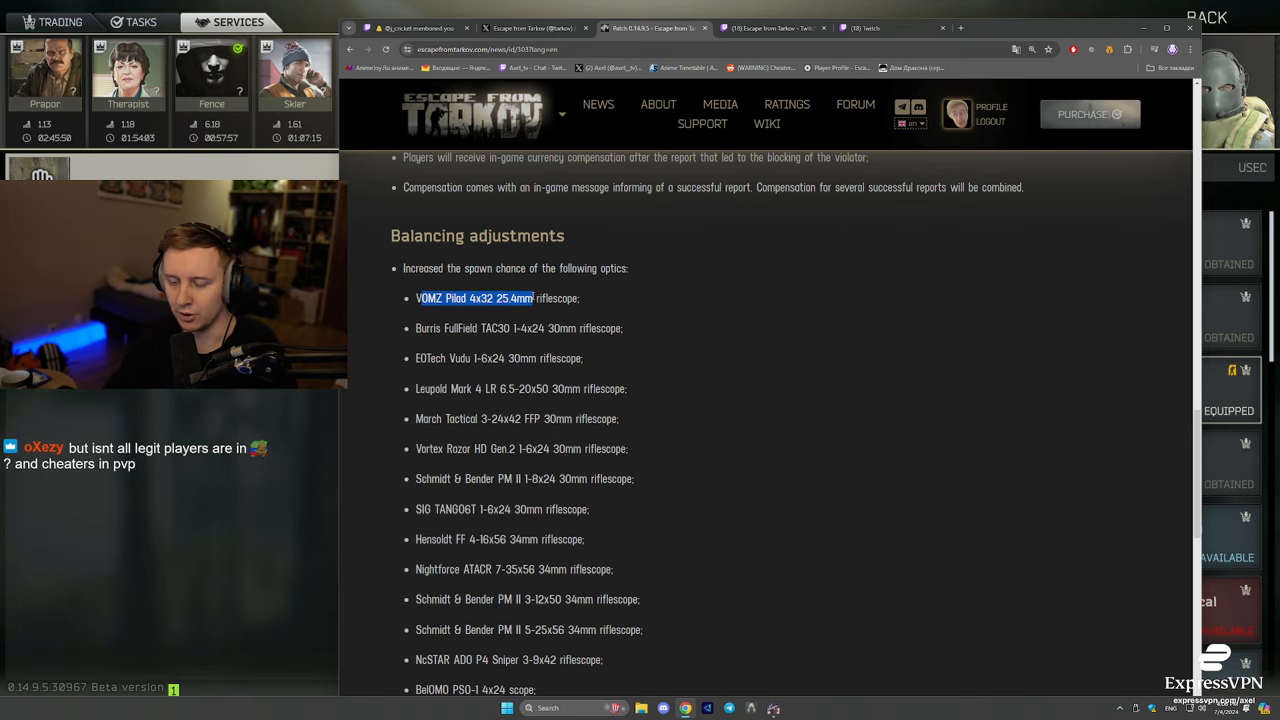
scroll(down, 3)
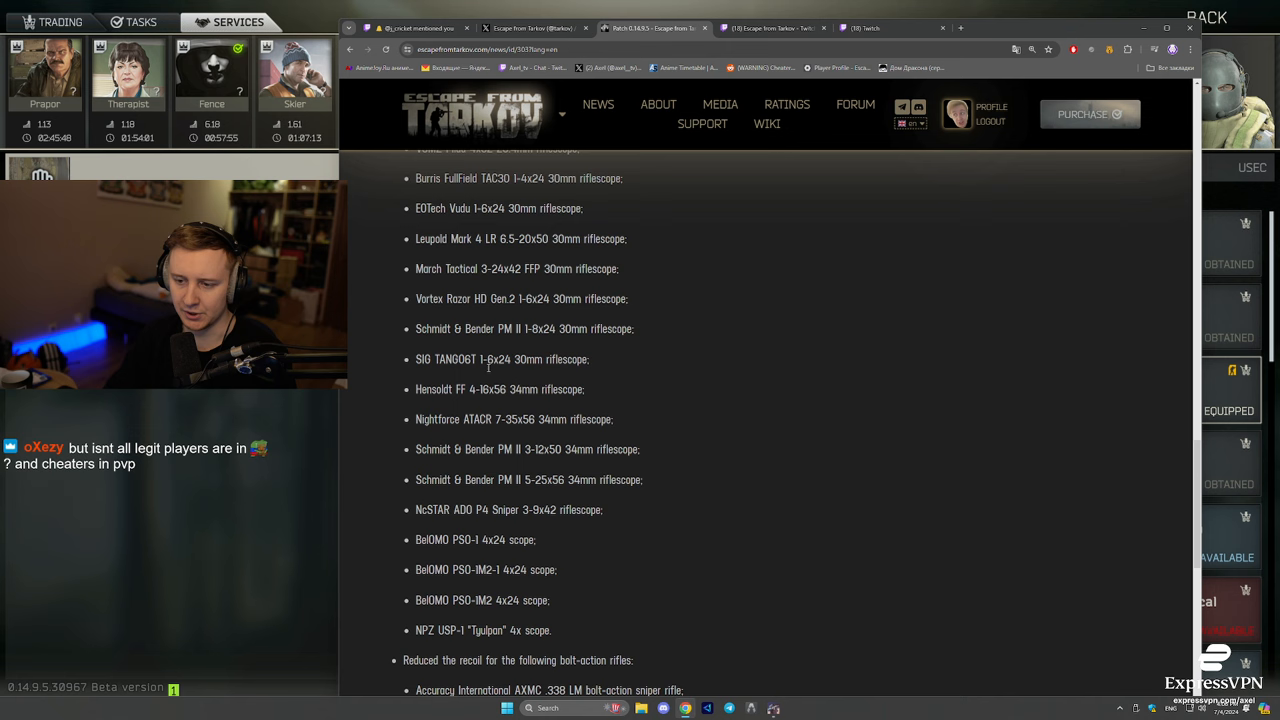
scroll(down, 3)
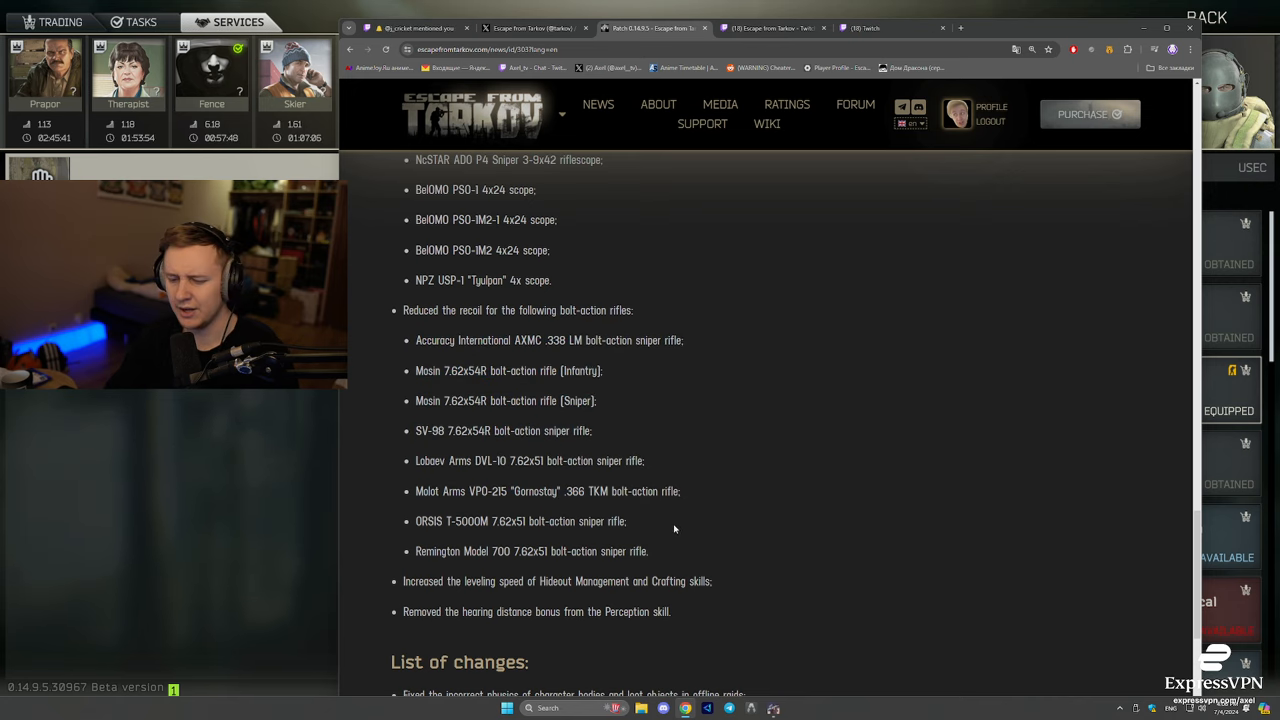
Step: Read the bolt-action rifle recoil changes and List of changes up to the Arena interaction fix
double_click(468, 310)
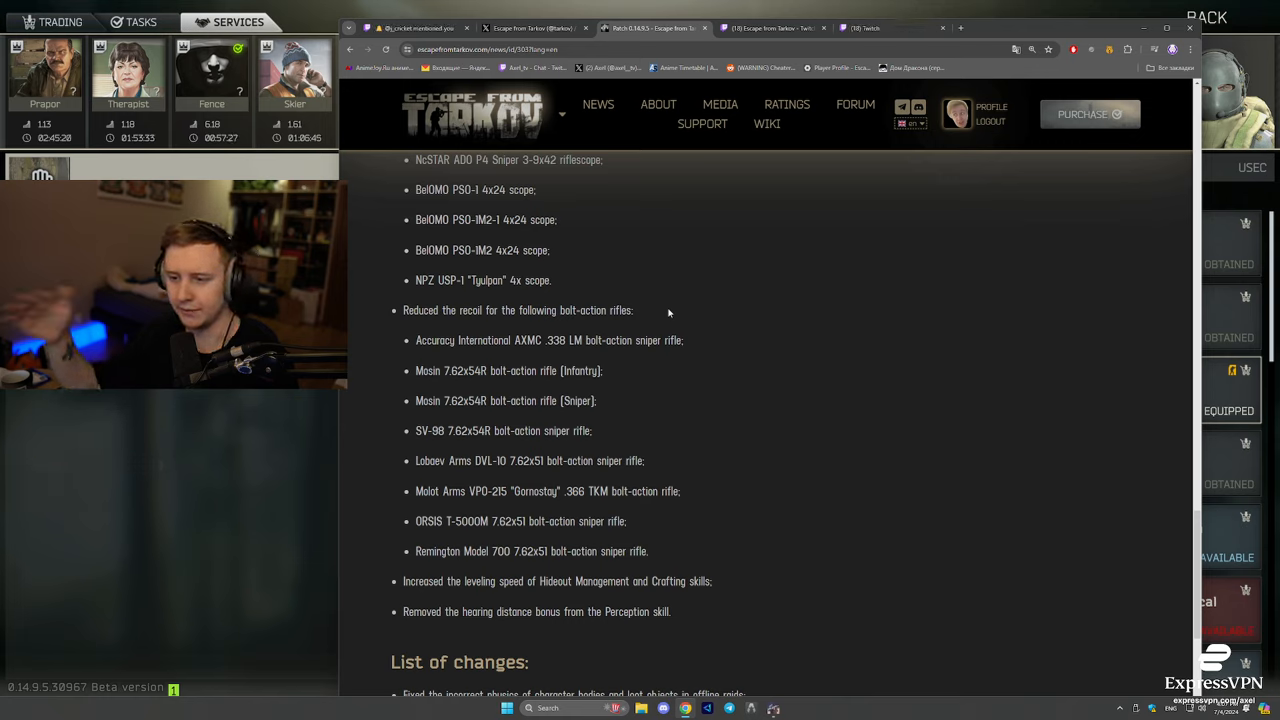
mouse_move(692, 402)
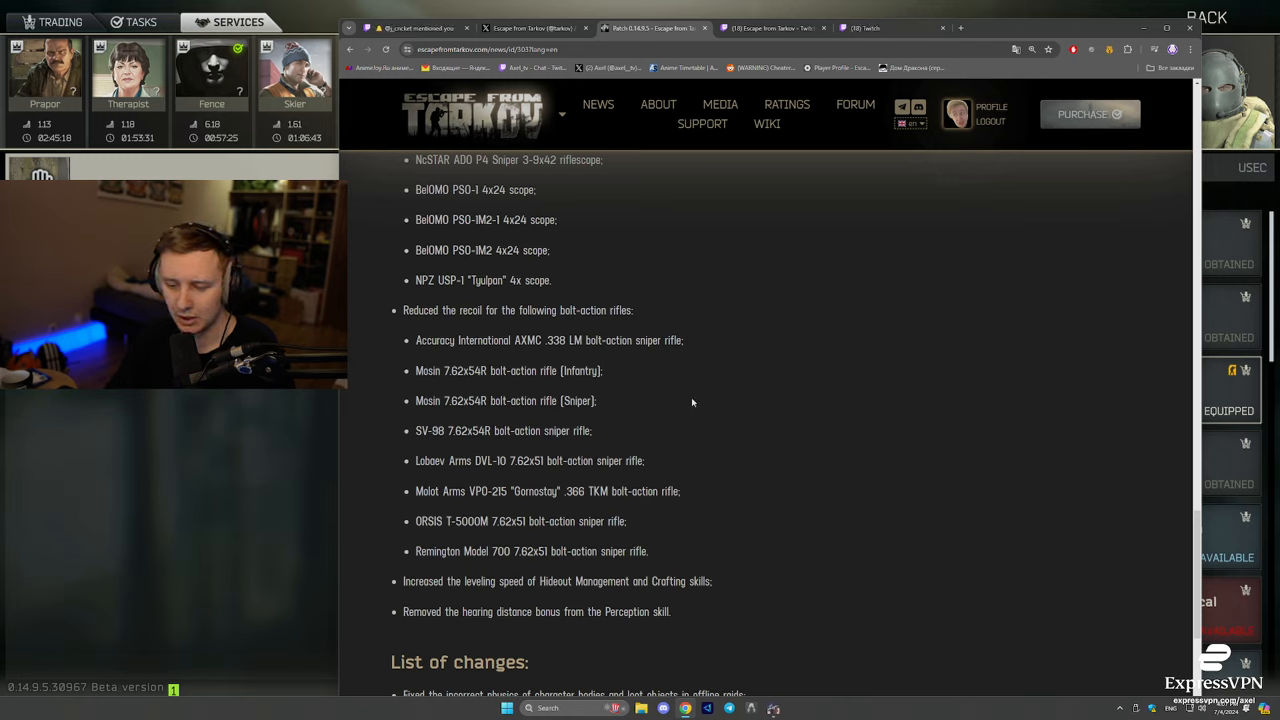
drag(403, 310, 548, 310)
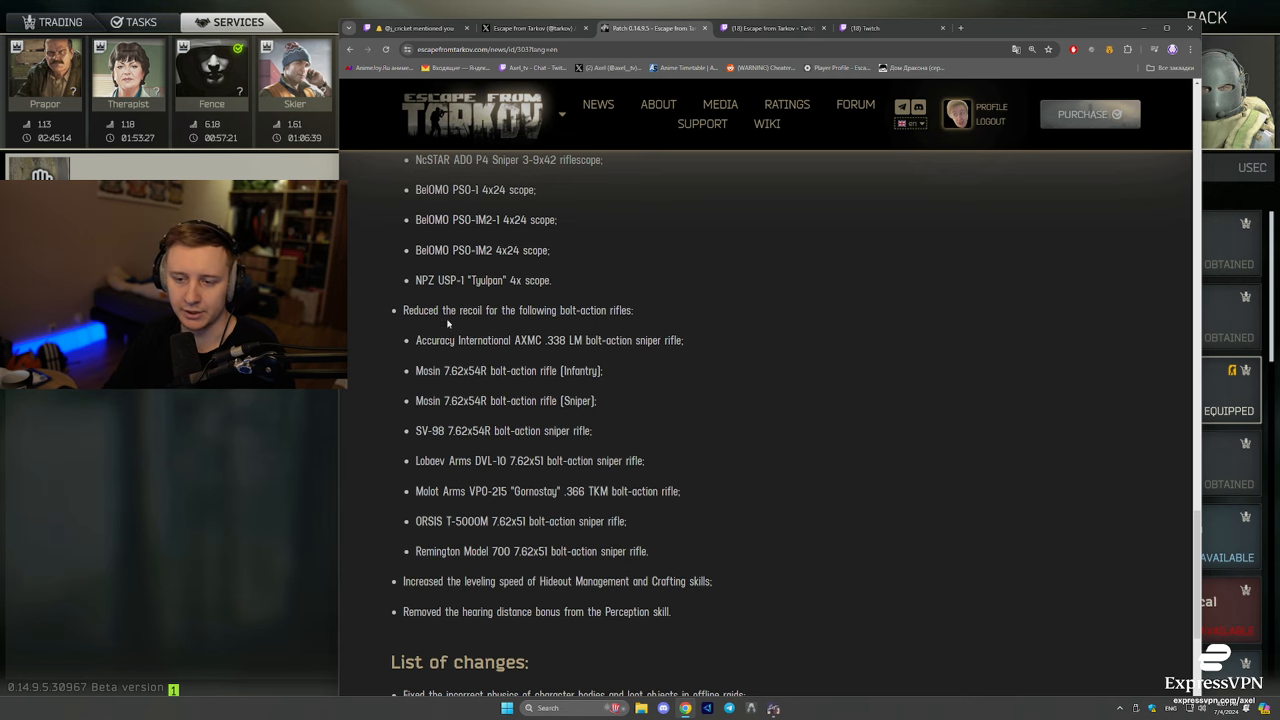
scroll(down, 3)
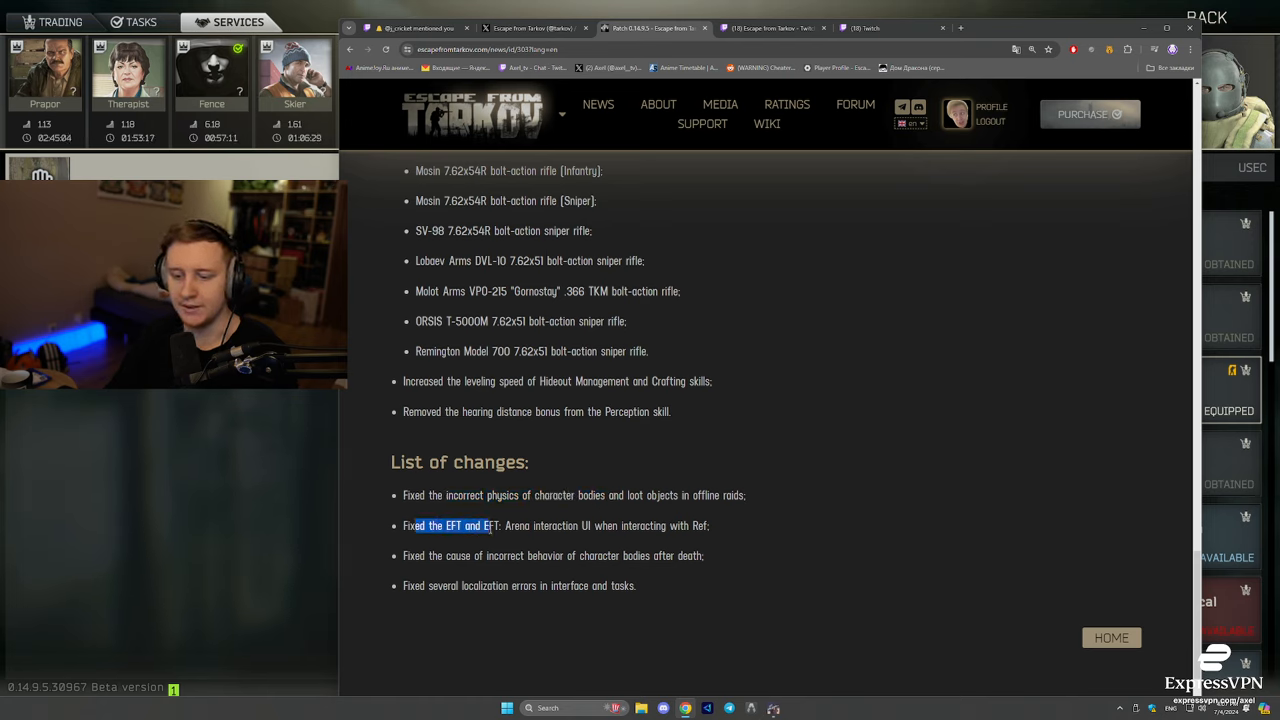
drag(490, 525, 618, 525)
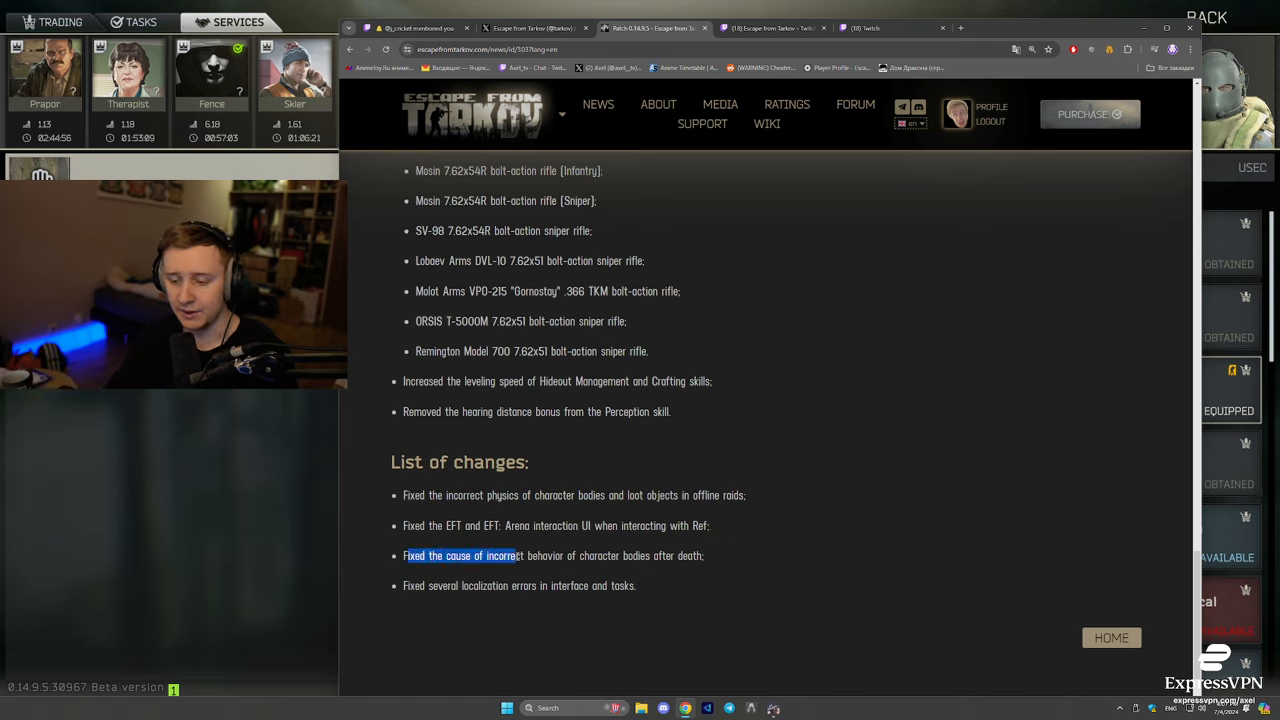
Step: Highlight the character bodies and localization fixes, then scroll to the page footer
drag(403, 555, 703, 555)
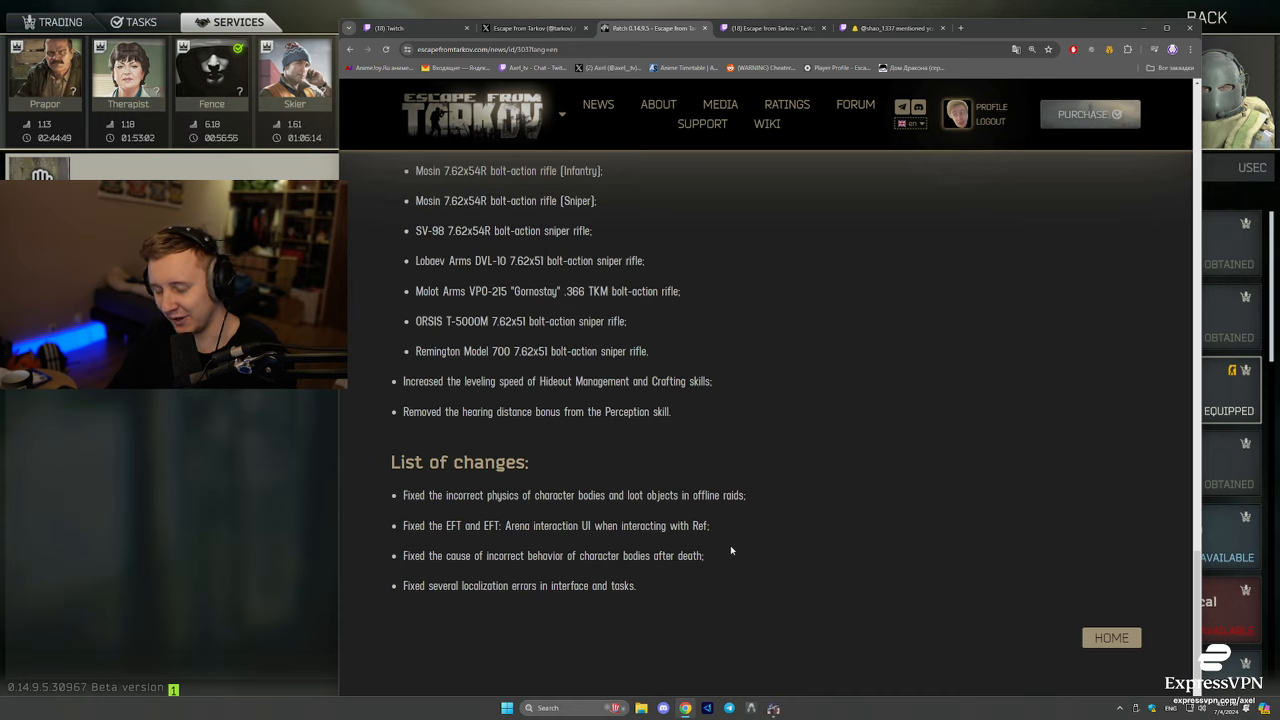
drag(403, 585, 525, 585)
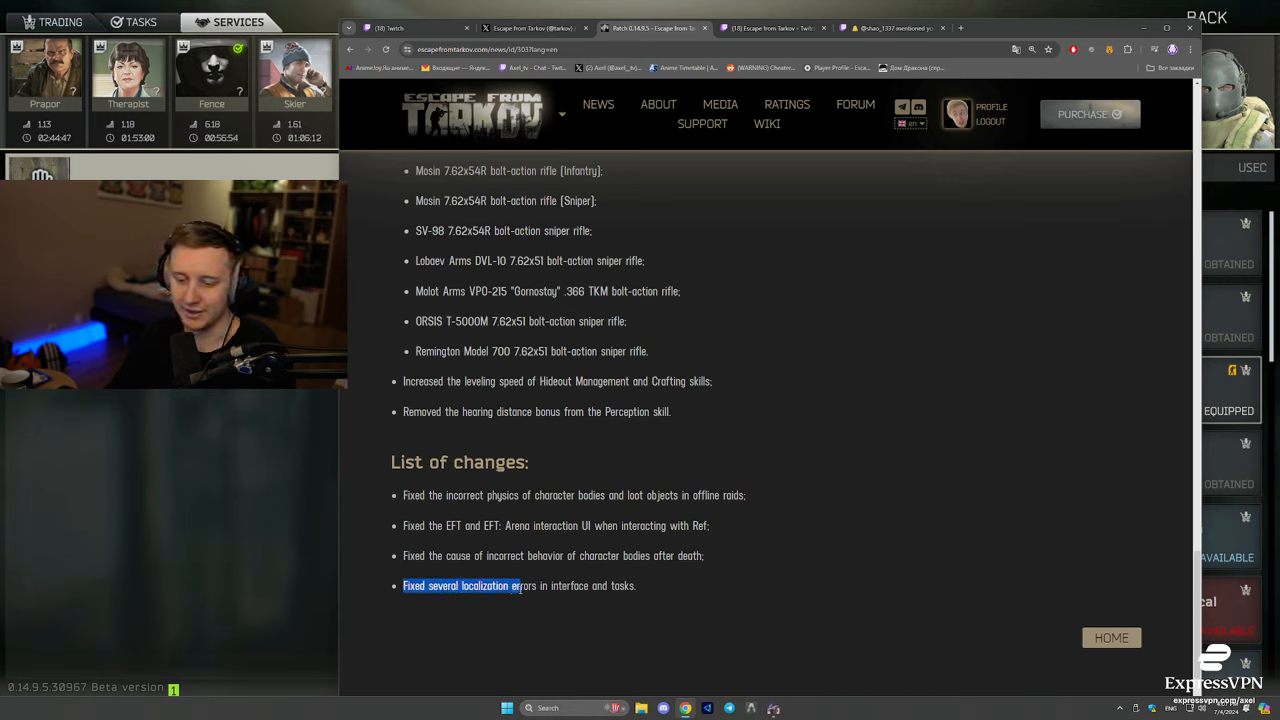
scroll(down, 3)
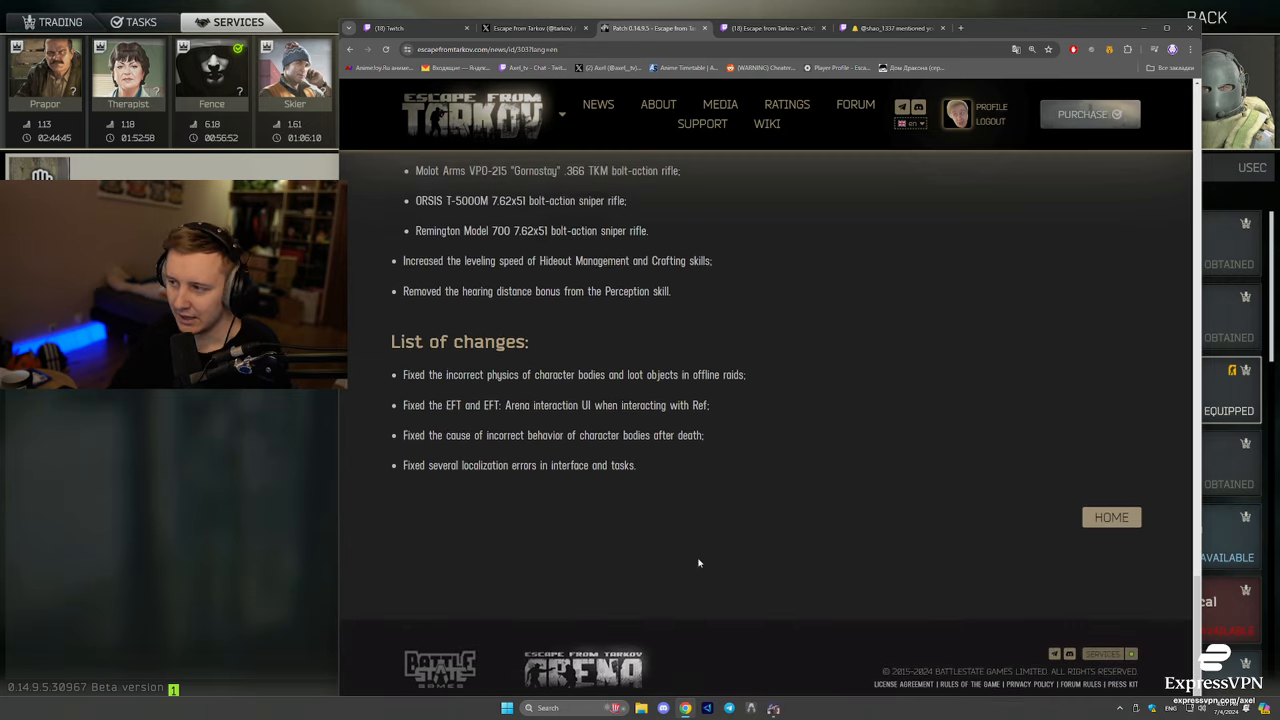